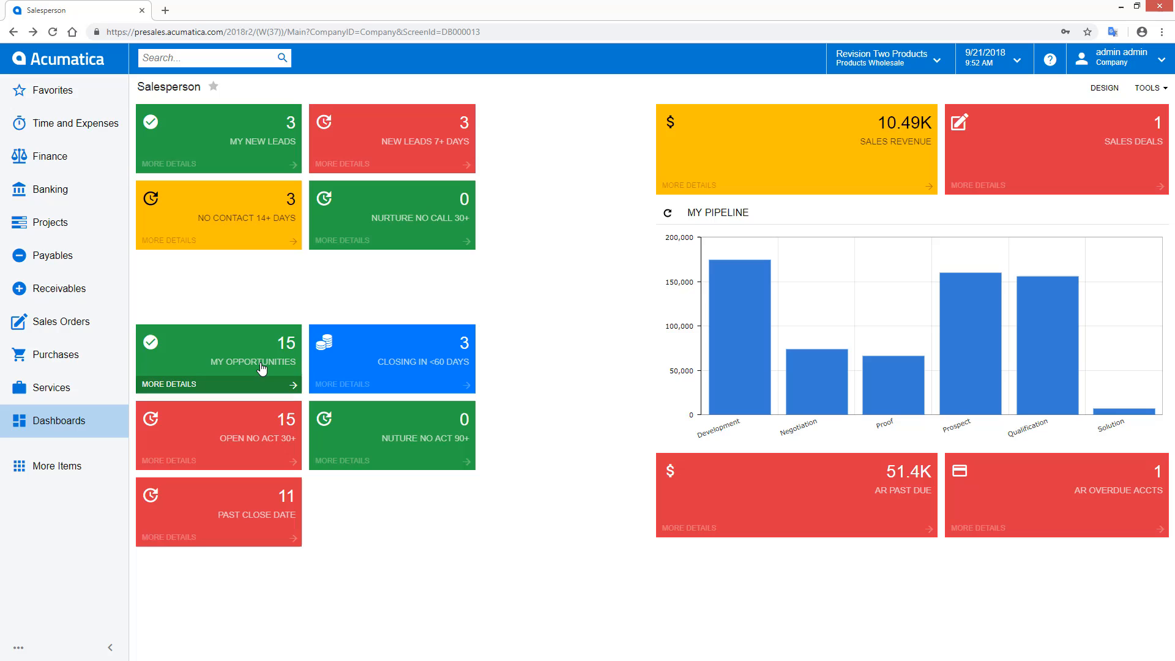
- Open opportunity OP000376 for ABARTENDE from the My Opportunities dashboard tile
{"action": "left_click", "coordinate": [218, 362]}
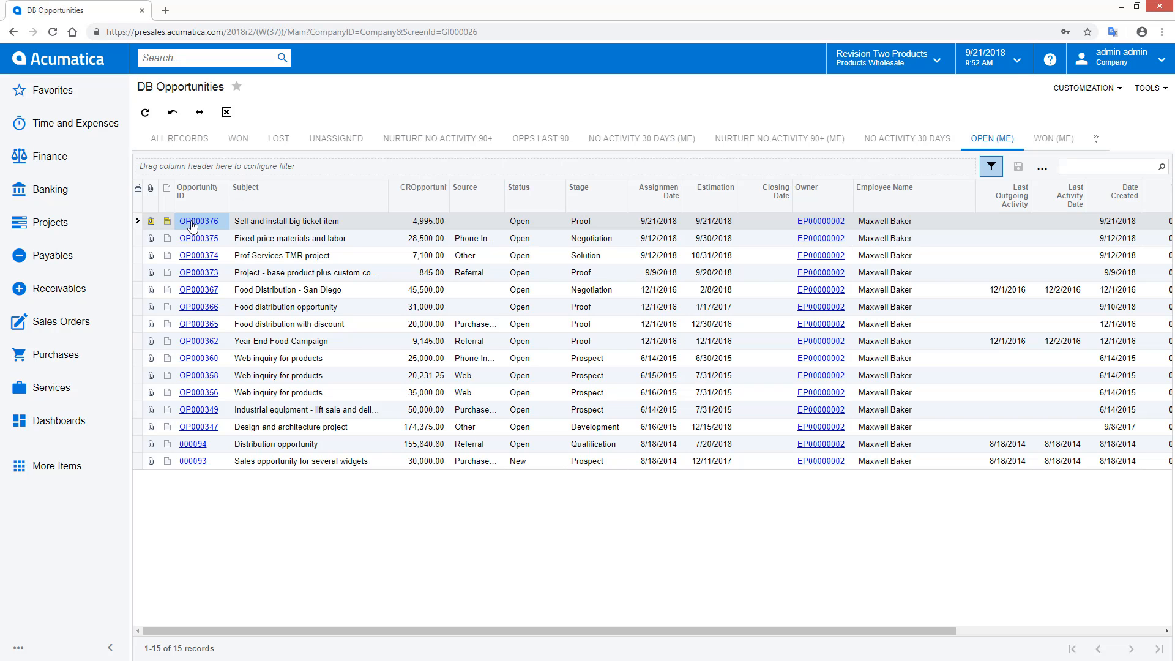
{"action": "left_click", "coordinate": [198, 220]}
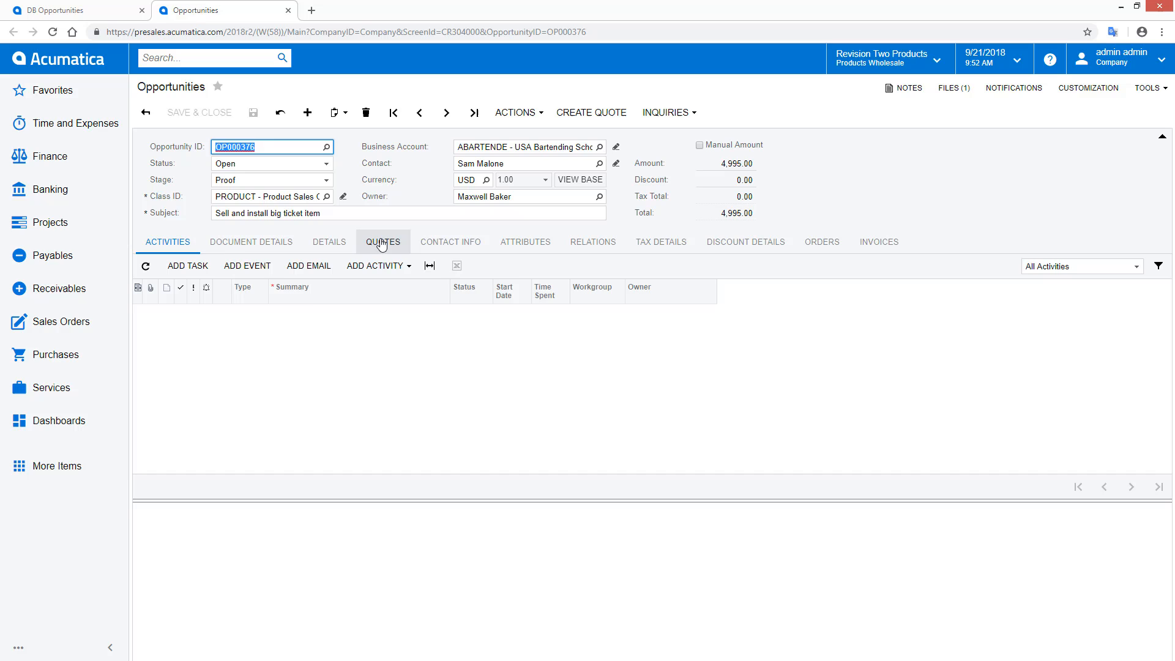
- Tick Mark for PO on the Trane air conditioner line and save OP000376
{"action": "left_click", "coordinate": [251, 242]}
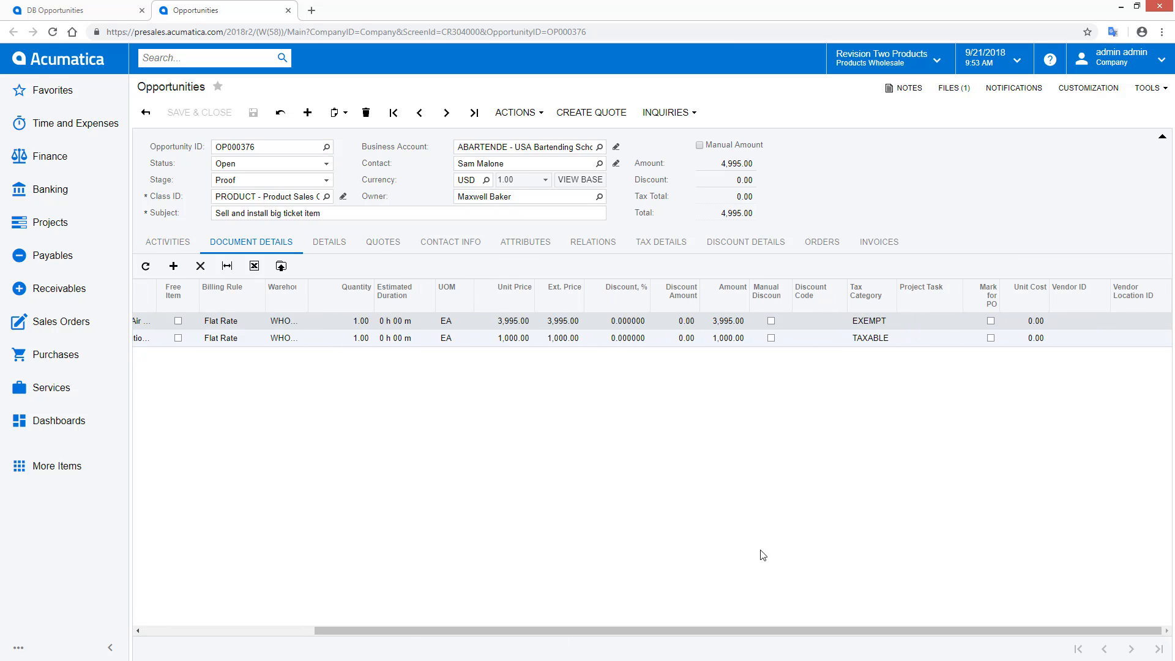
{"action": "left_click", "coordinate": [989, 321]}
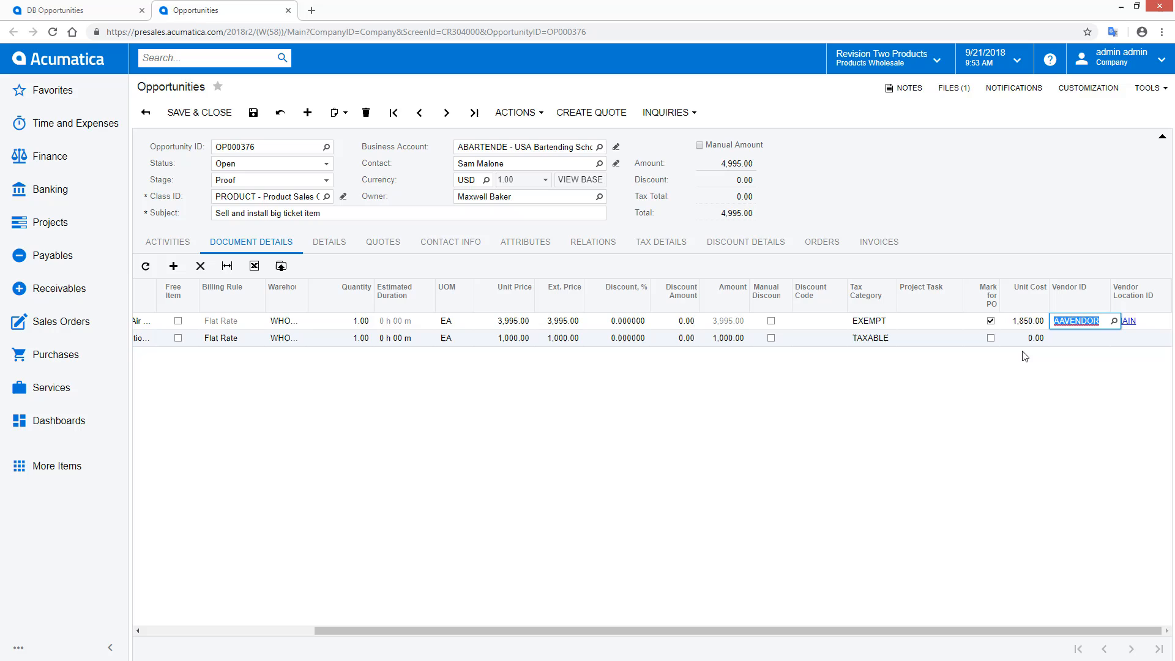
{"action": "left_click", "coordinate": [254, 112]}
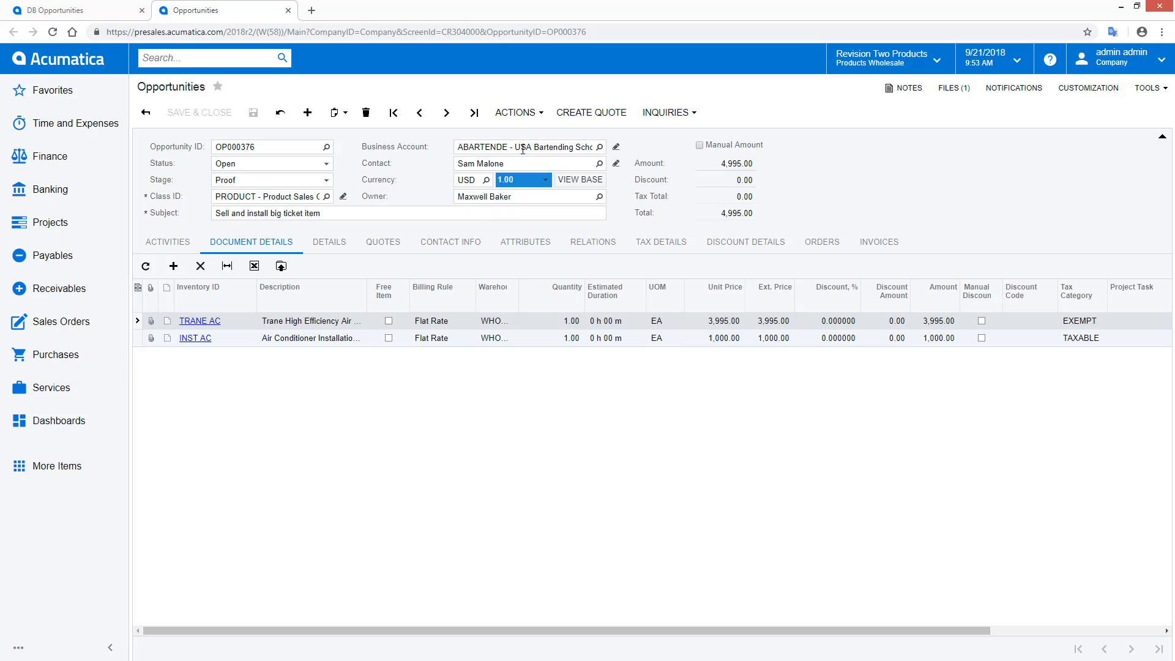
{"action": "left_click", "coordinate": [515, 111]}
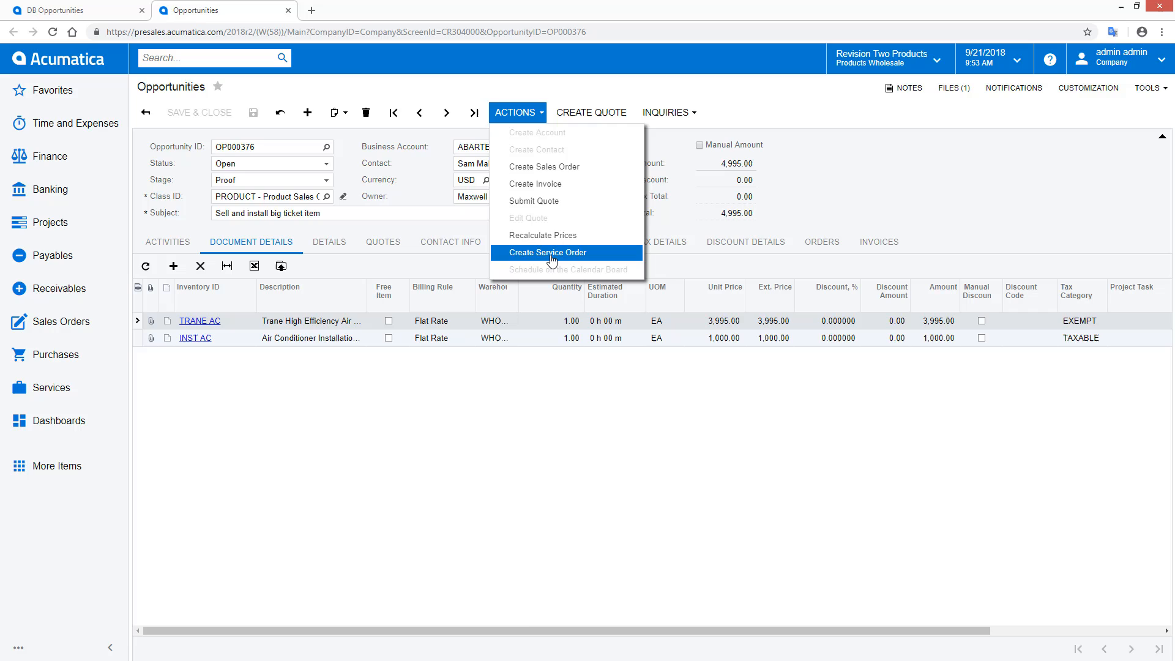
- Create INST Installation service order 006307 from the opportunity
{"action": "left_click", "coordinate": [548, 251]}
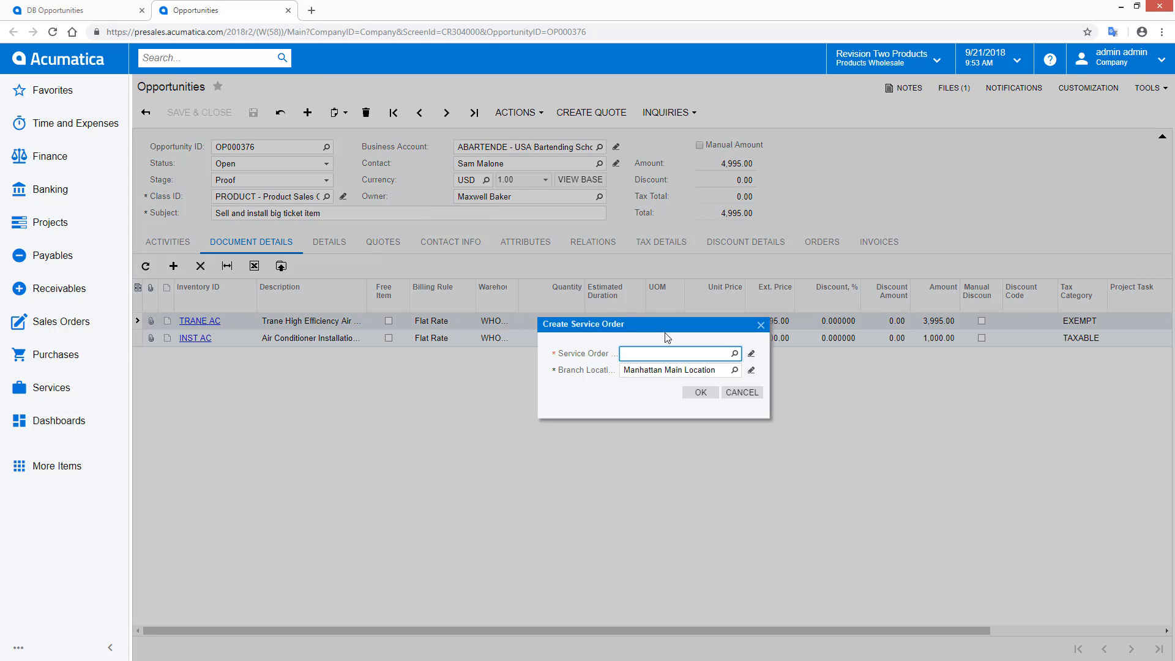
{"action": "left_click", "coordinate": [734, 353]}
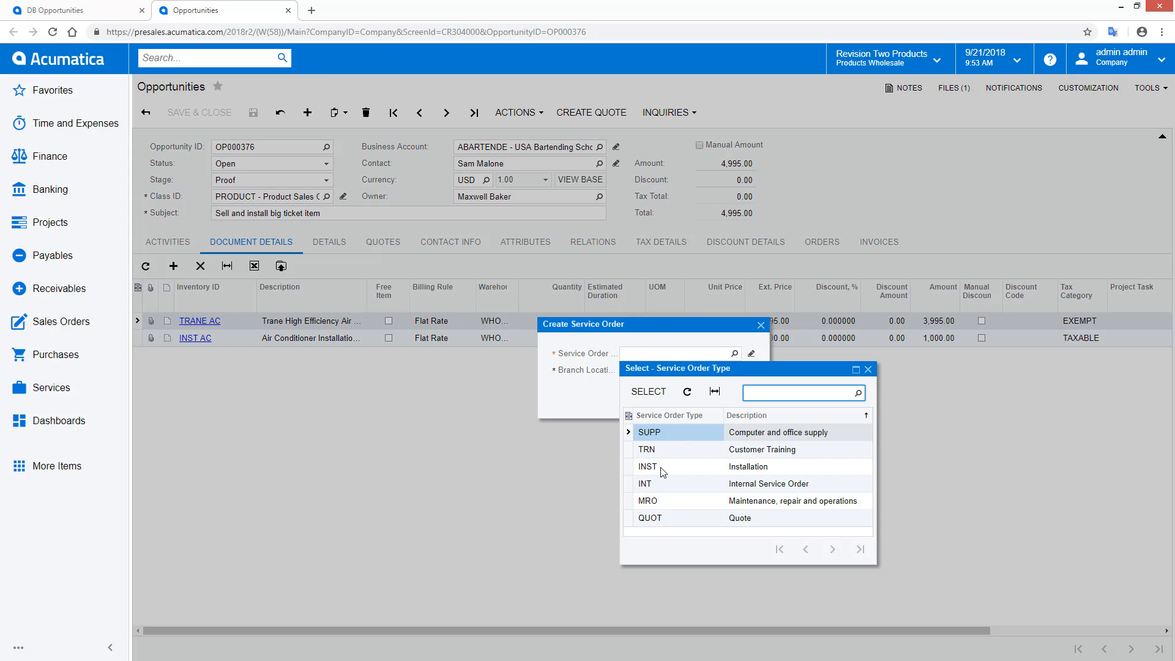
{"action": "left_click", "coordinate": [647, 466]}
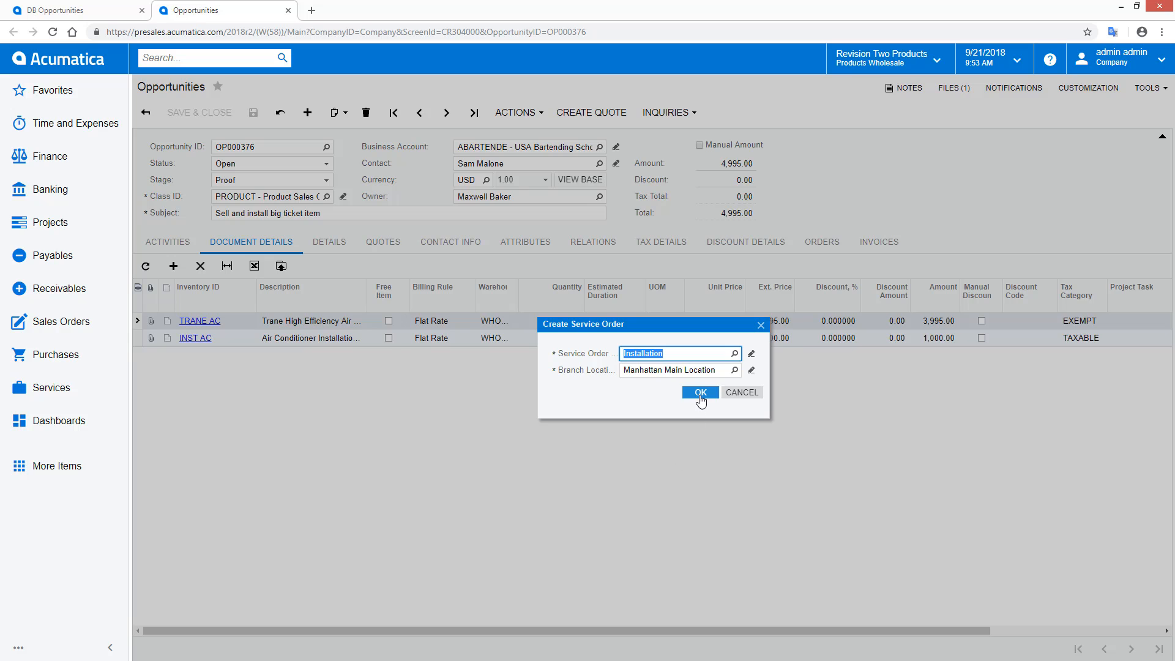
{"action": "left_click", "coordinate": [699, 392]}
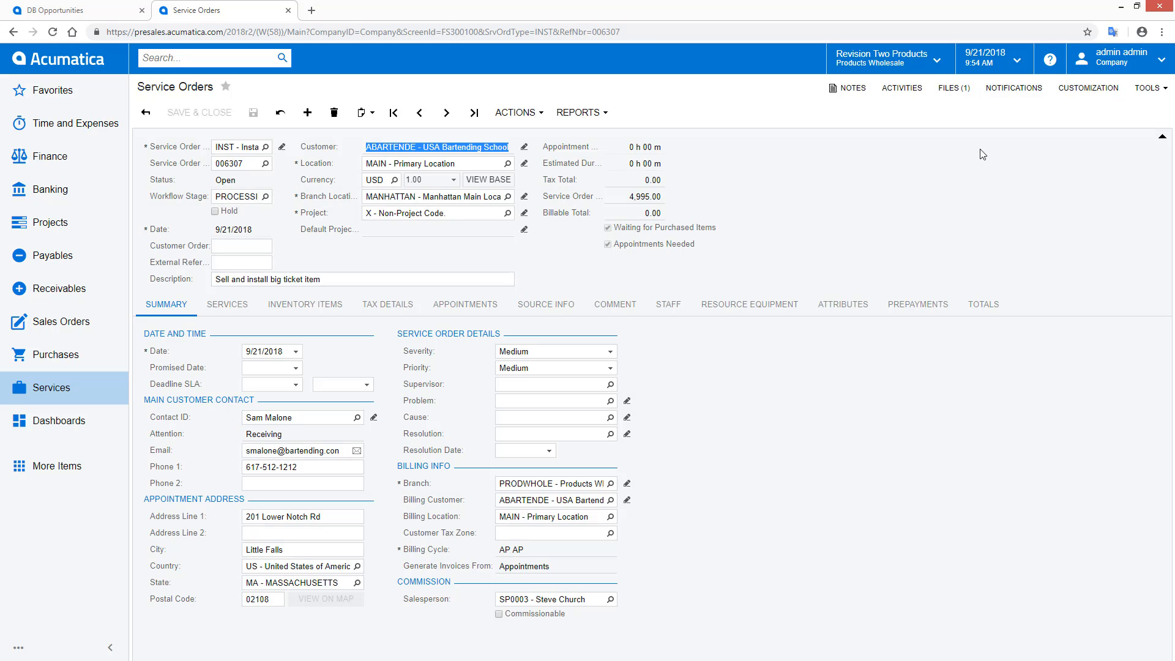
- Check the attached files and send order 006307 to the Calendar Board
{"action": "left_click", "coordinate": [952, 87]}
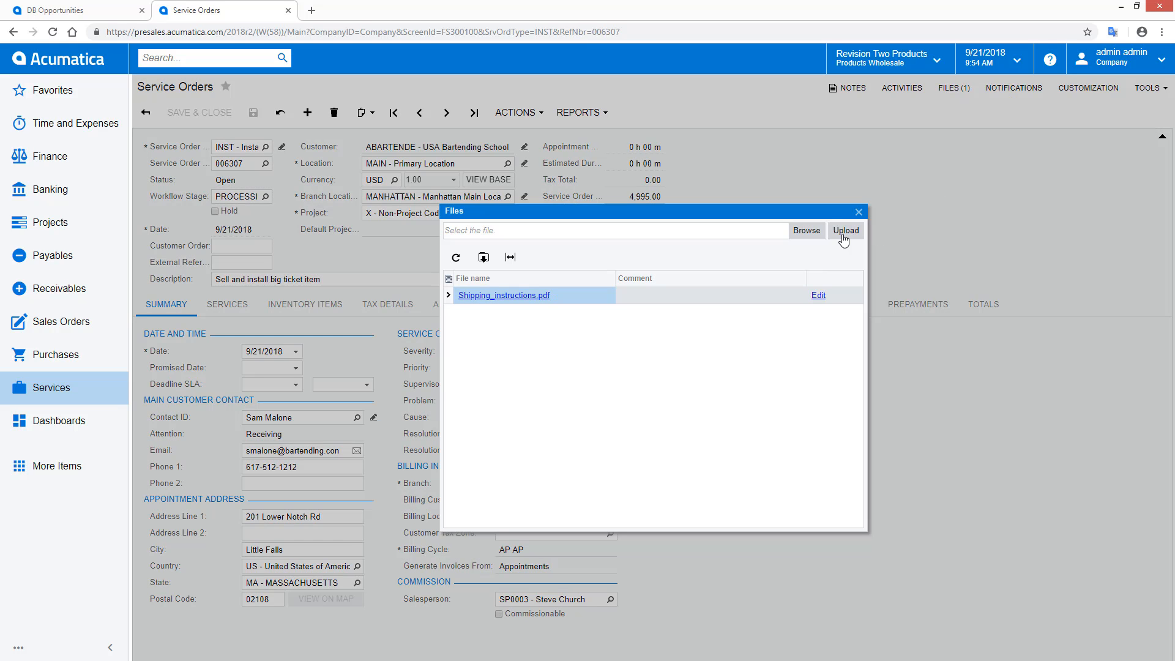
{"action": "left_click", "coordinate": [514, 113]}
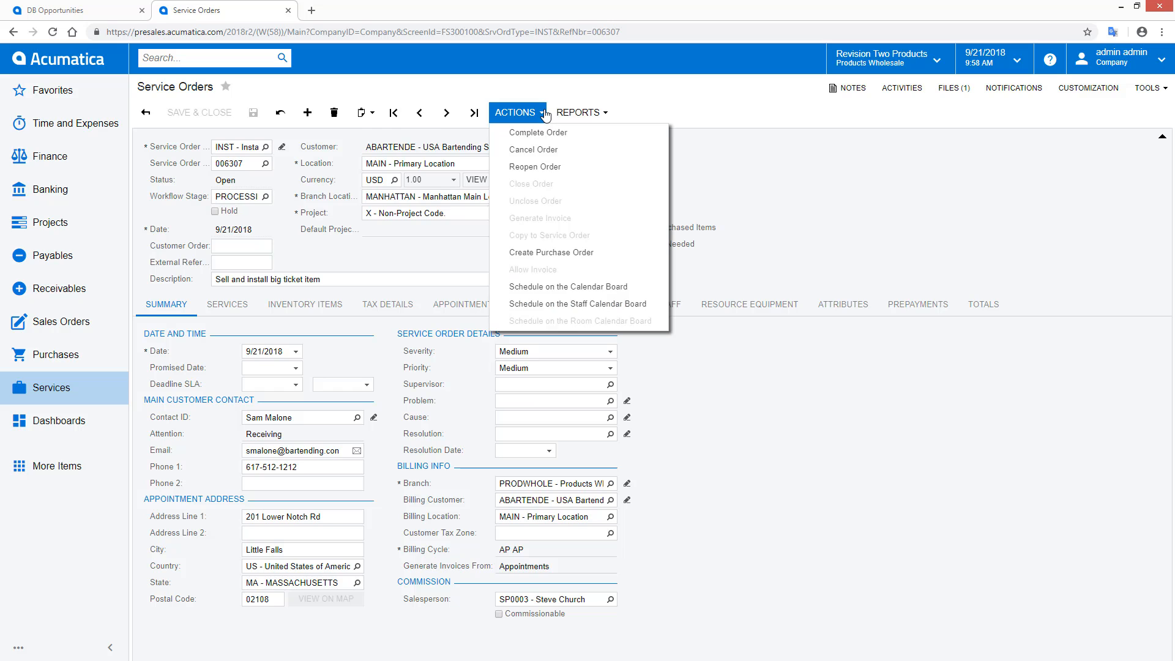
{"action": "left_click", "coordinate": [514, 112]}
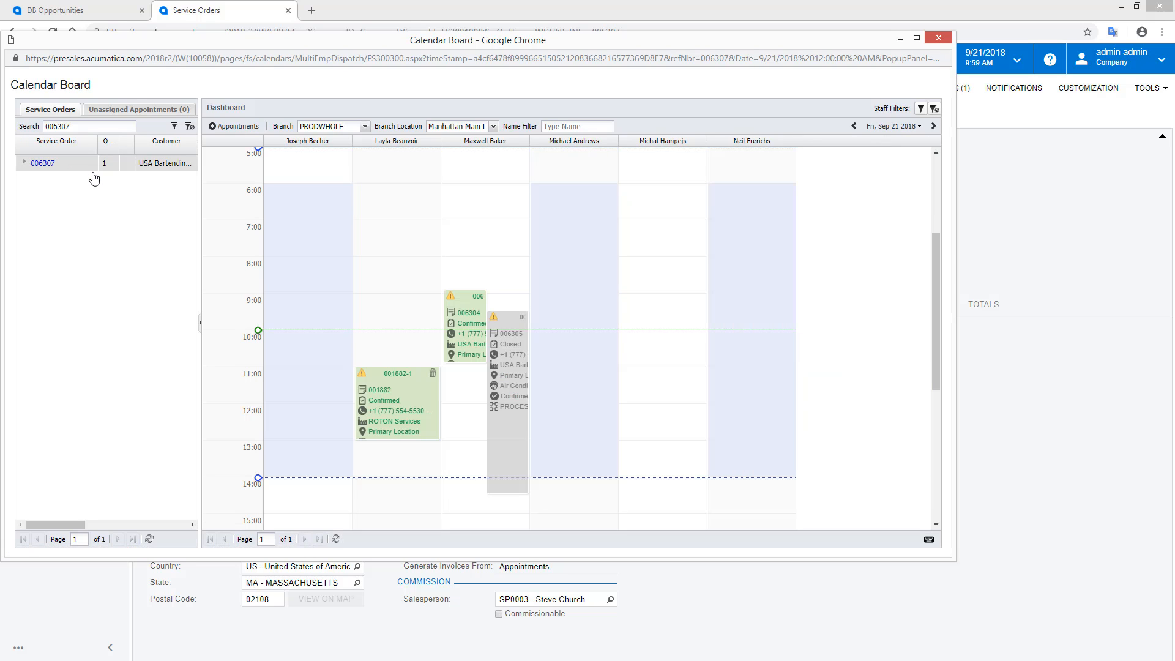
{"action": "mouse_move", "coordinate": [69, 173]}
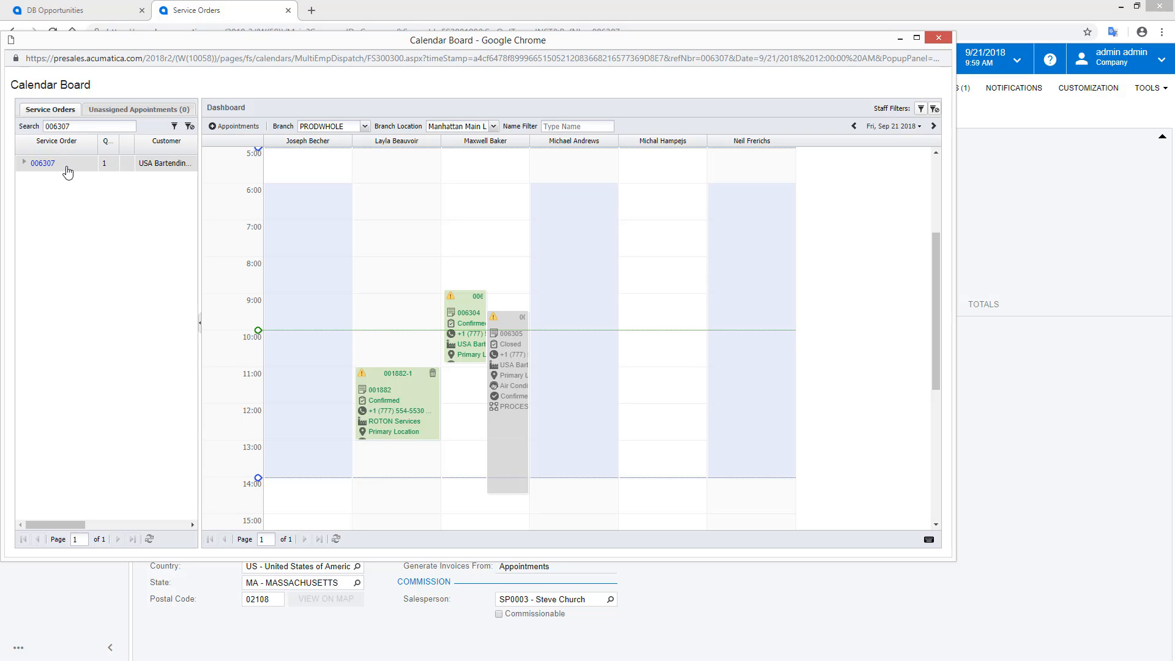
{"action": "mouse_move", "coordinate": [274, 390]}
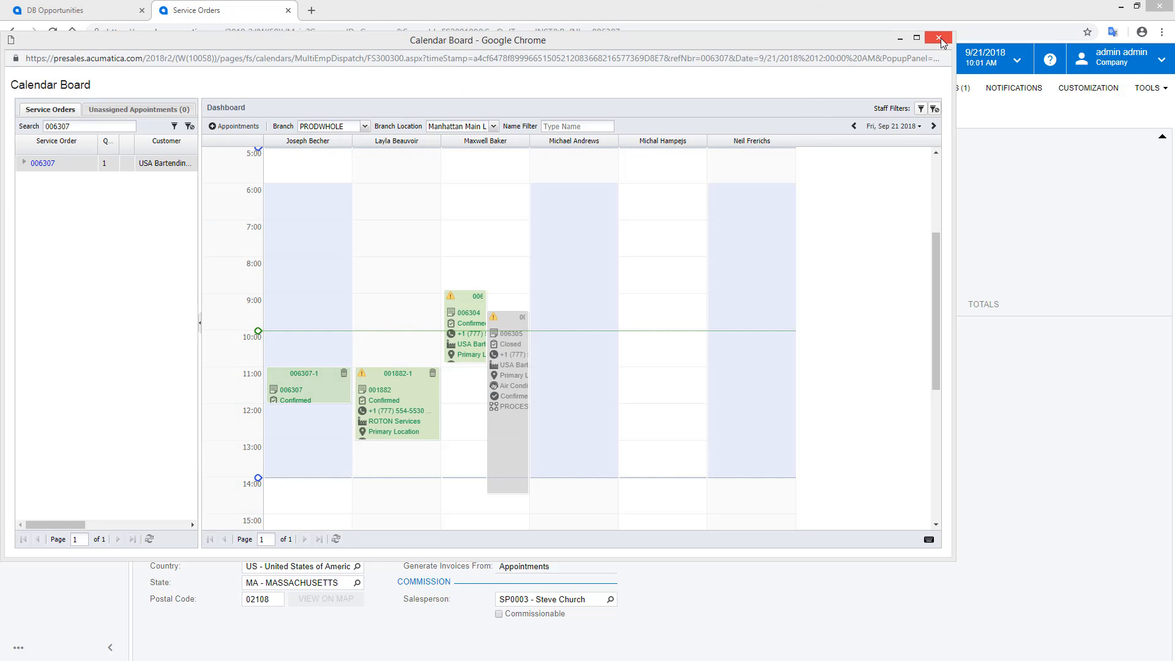
- Create and save PO000807 for the Trane AC, then save receipt PR000782
{"action": "left_click", "coordinate": [941, 40]}
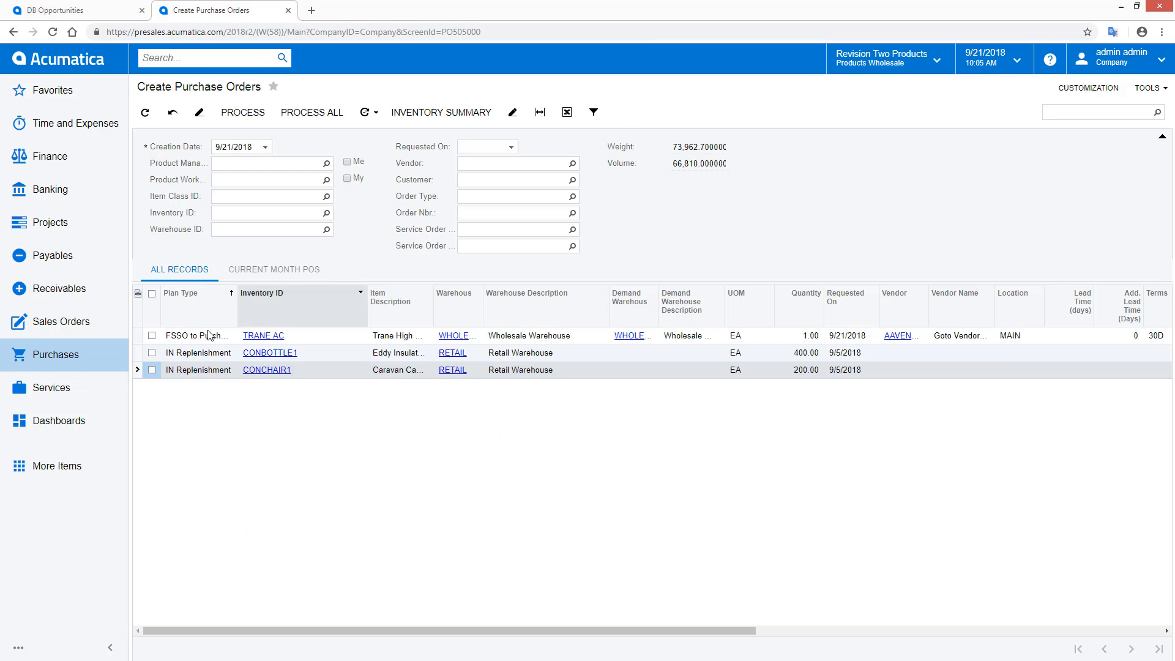
{"action": "left_click", "coordinate": [152, 335]}
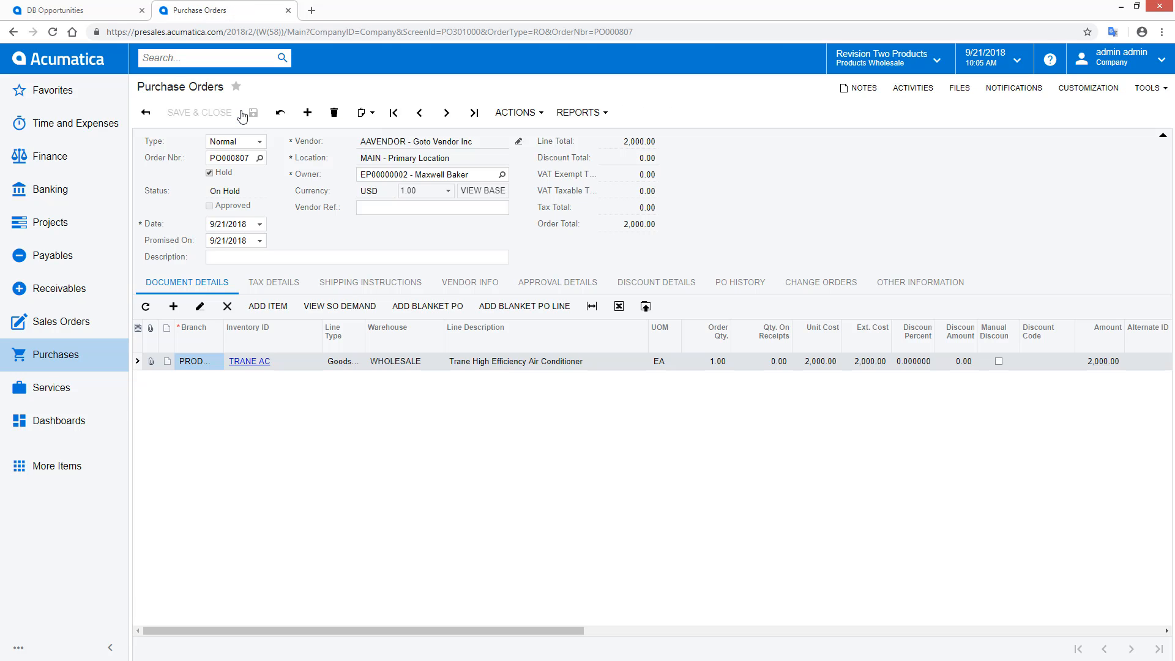
{"action": "left_click", "coordinate": [211, 172]}
{"action": "type", "text": "PO000807"}
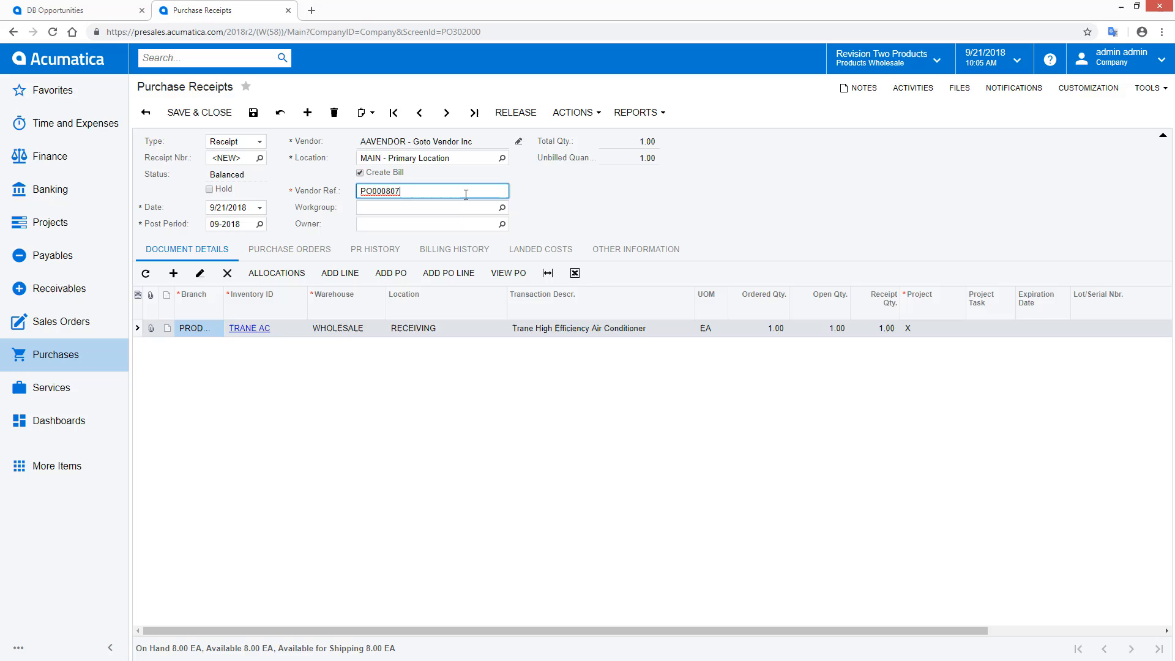
{"action": "left_click", "coordinate": [473, 113]}
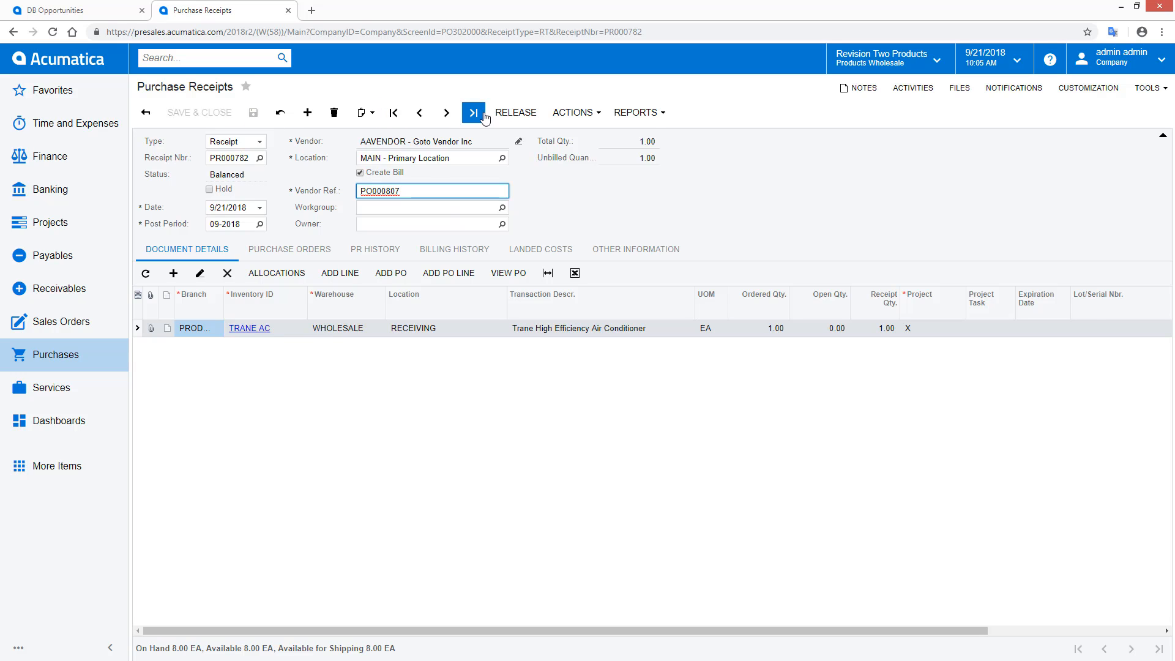
{"action": "left_click", "coordinate": [52, 387]}
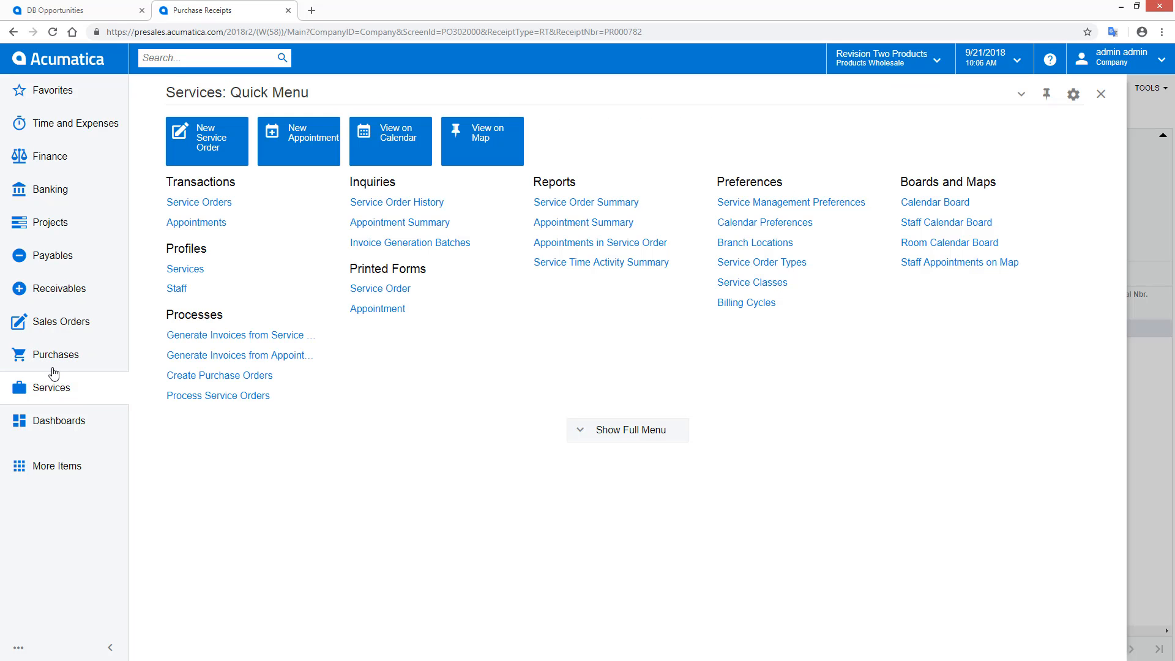
- Complete appointment 006307-1 and generate its 4,995 invoice AR006237
{"action": "left_click", "coordinate": [197, 221]}
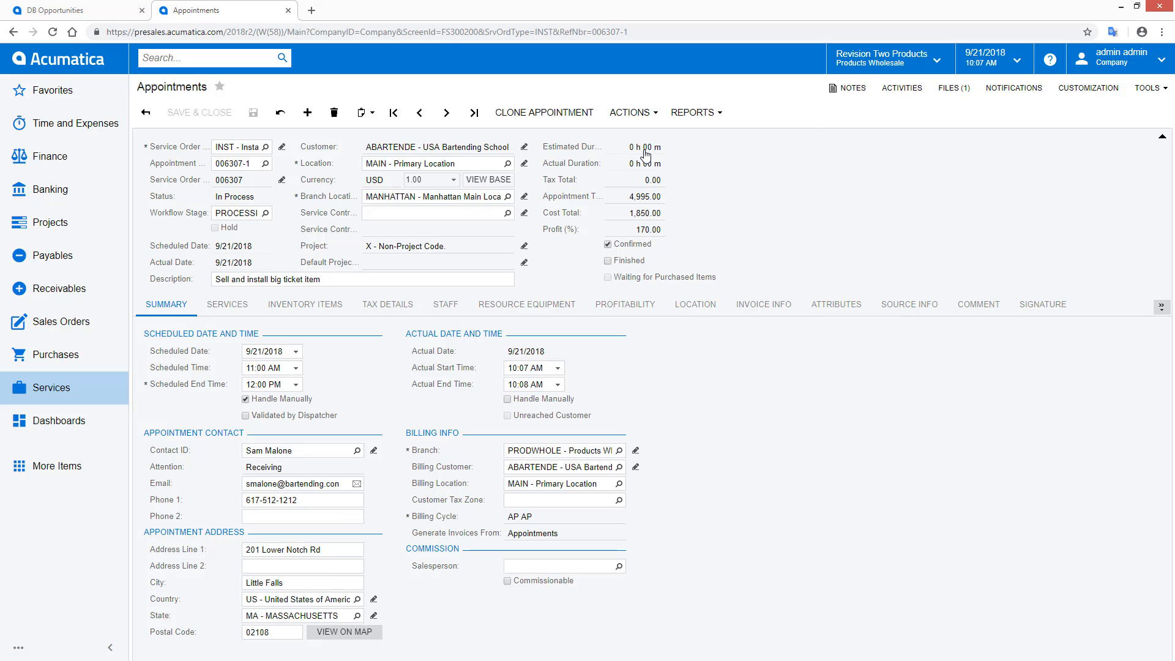
{"action": "left_click", "coordinate": [773, 112]}
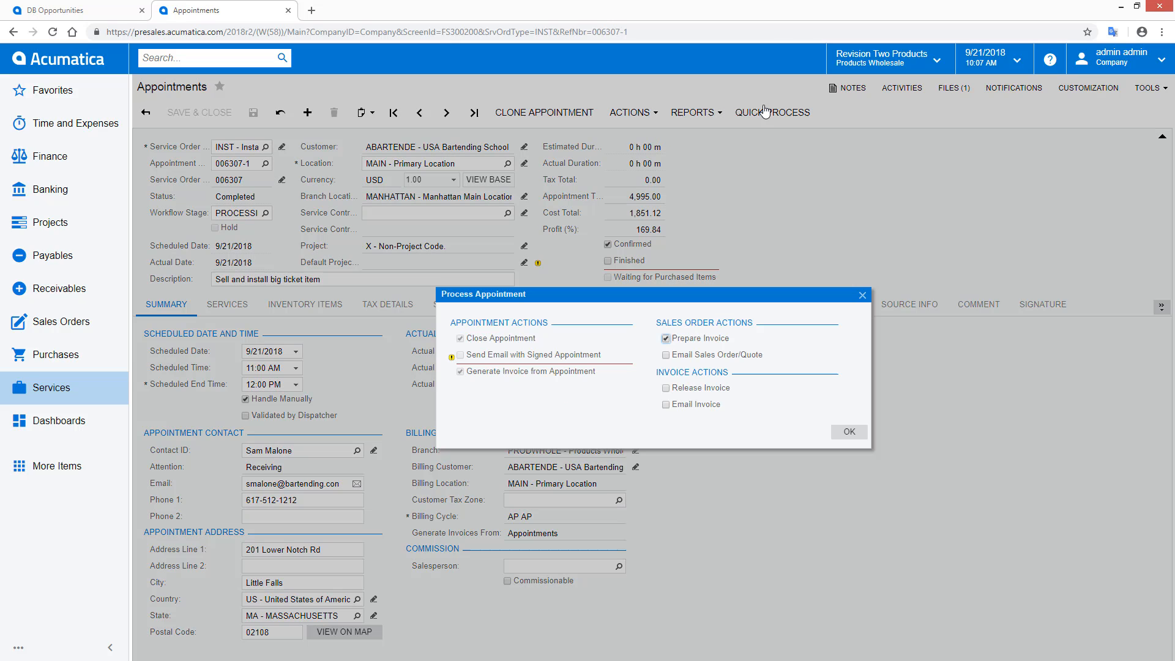
{"action": "mouse_move", "coordinate": [757, 177]}
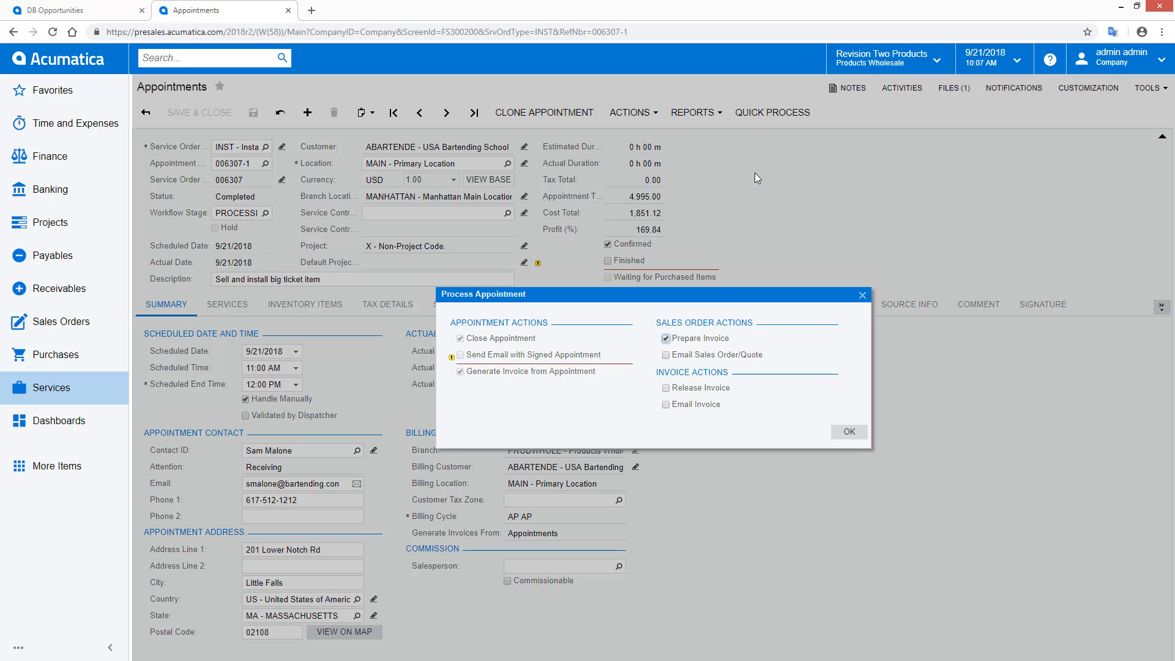
{"action": "left_click", "coordinate": [848, 431]}
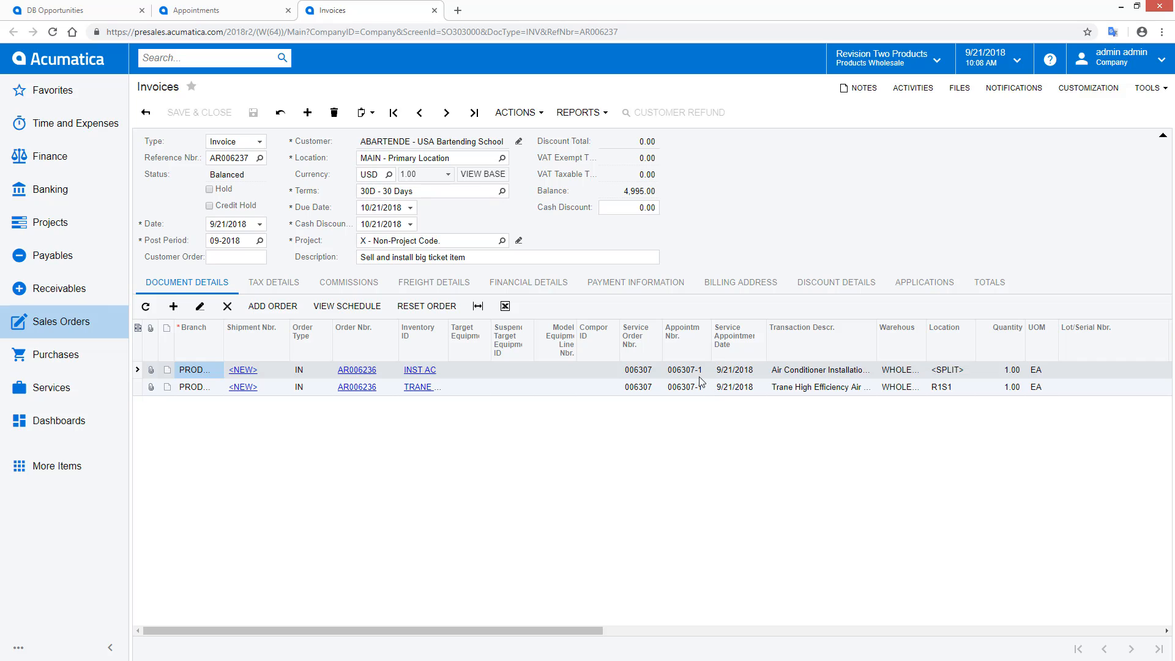
- Open MRO appointment 006308-1 from the invoice's Reports menu
{"action": "left_click", "coordinate": [577, 113]}
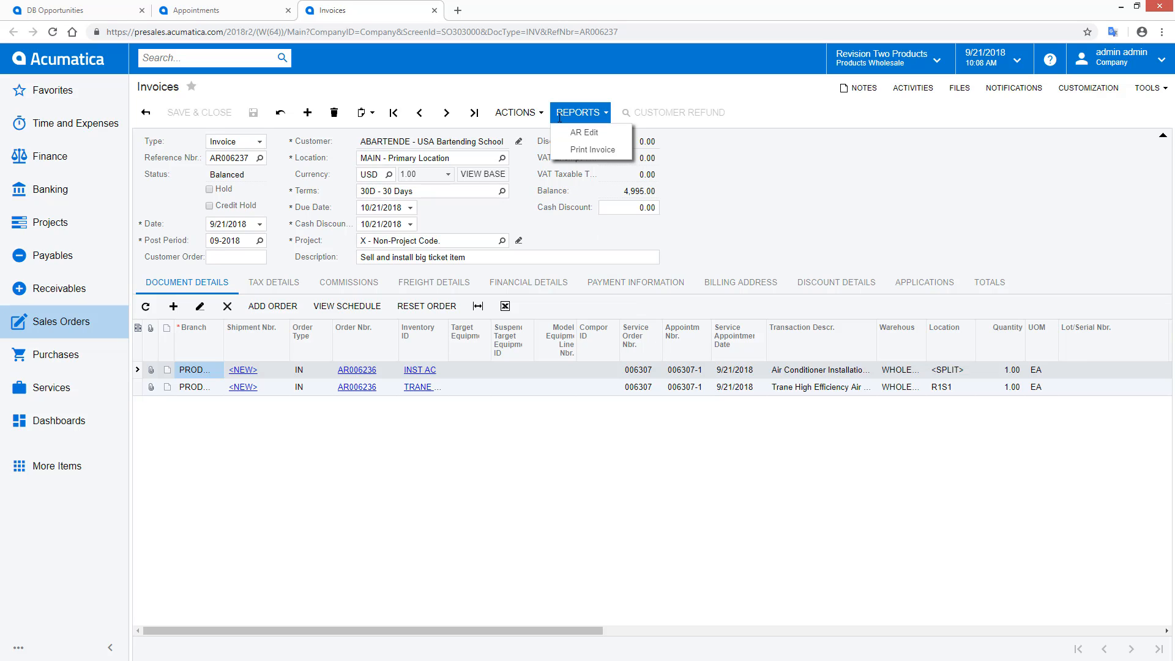
{"action": "left_click", "coordinate": [592, 149]}
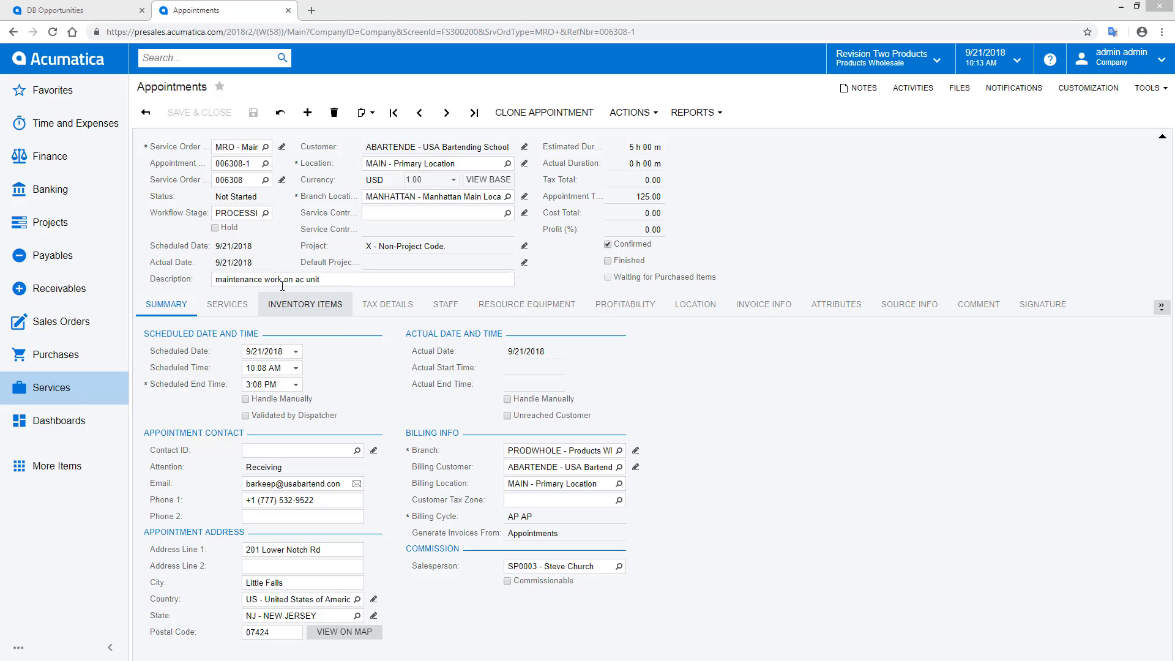
- Set equipment 000001 on the AC cleaning service line and view the assigned staff
{"action": "left_click", "coordinate": [227, 304]}
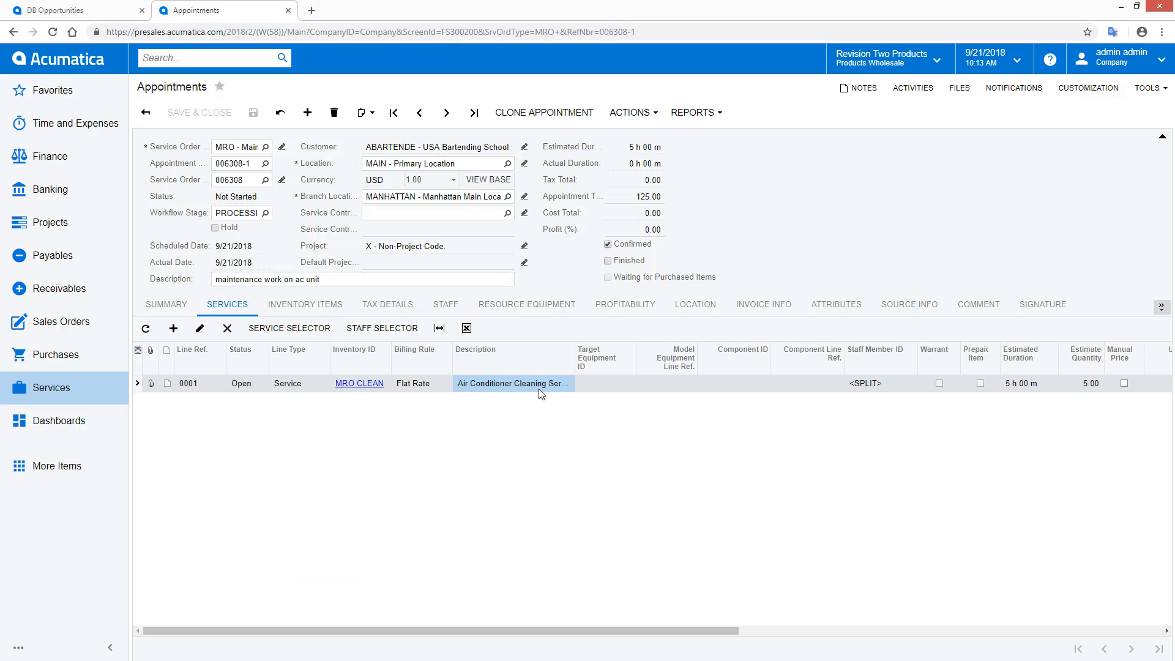
{"action": "left_click", "coordinate": [638, 383]}
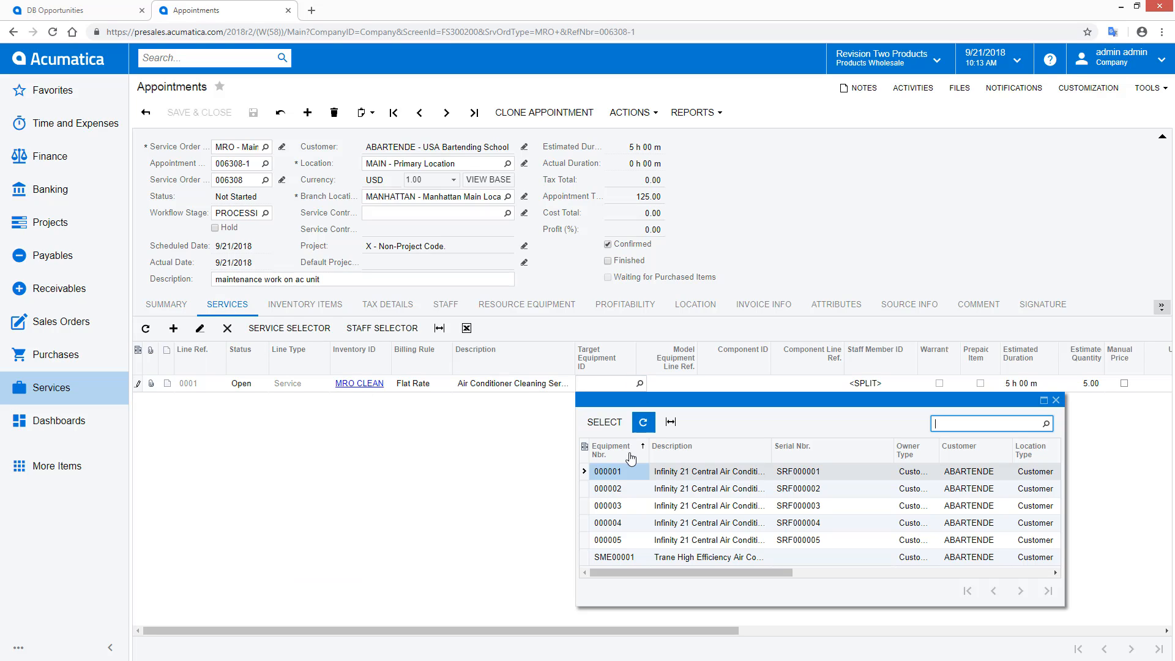
{"action": "left_click", "coordinate": [609, 472]}
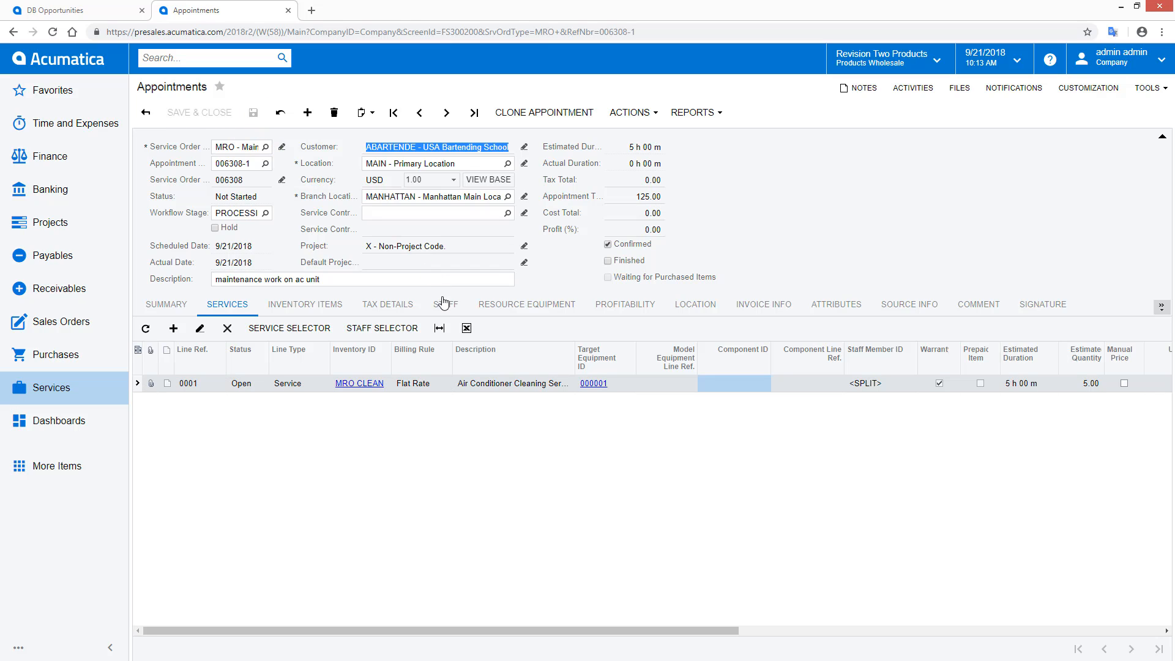
{"action": "left_click", "coordinate": [444, 305]}
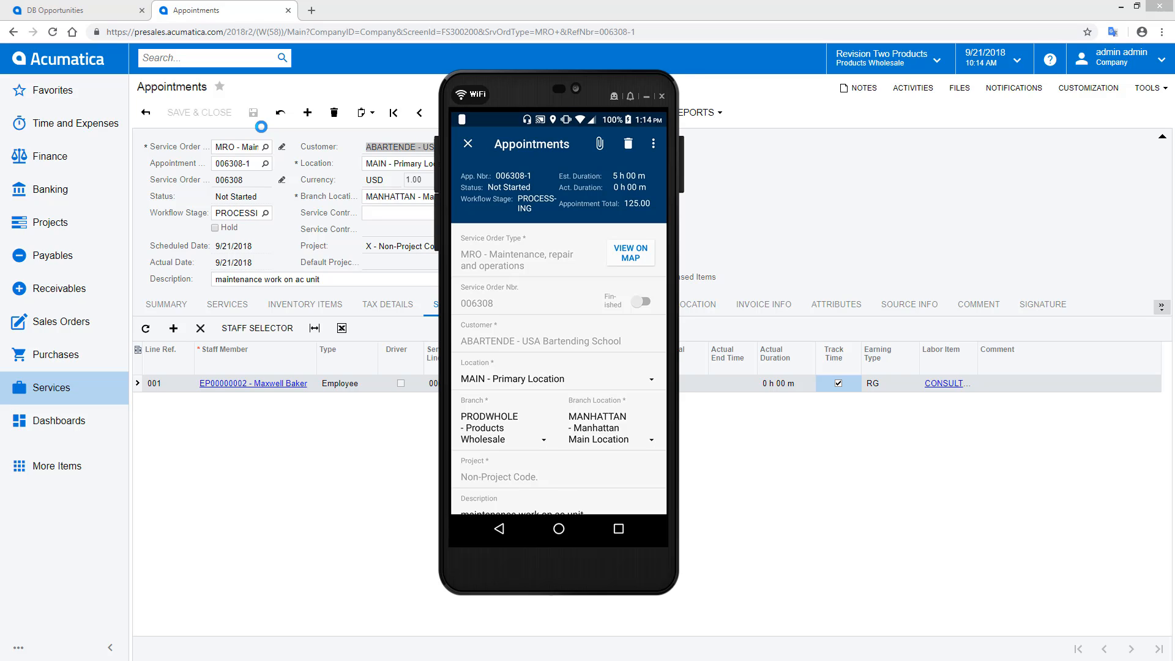
{"action": "left_click", "coordinate": [630, 253]}
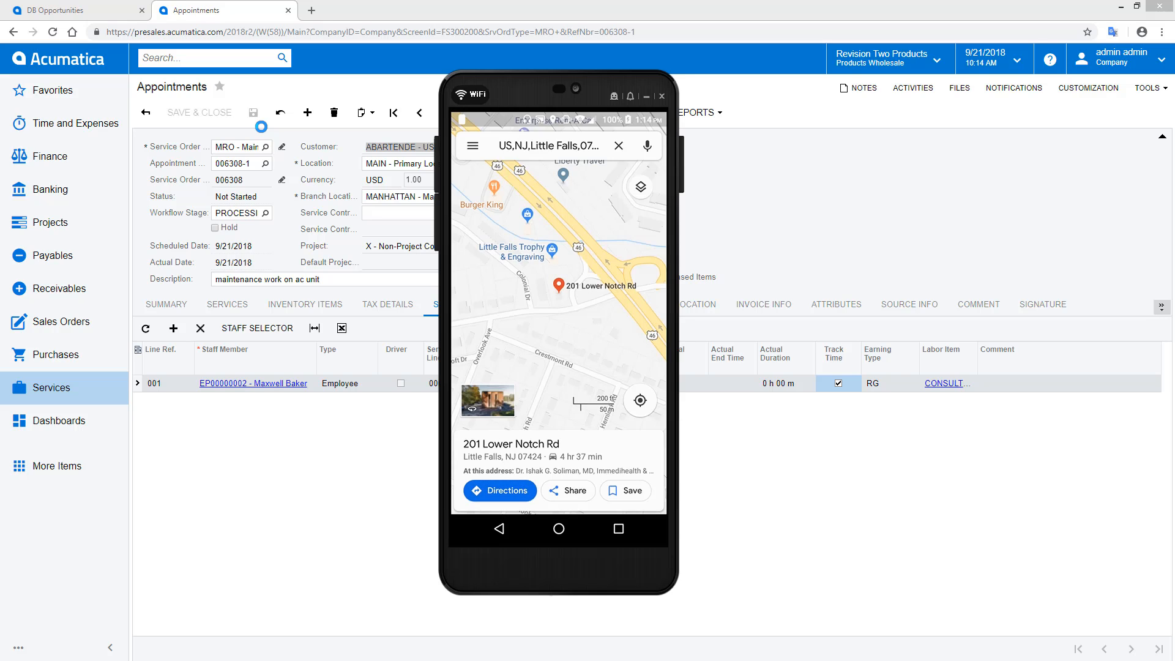
{"action": "left_click", "coordinate": [499, 491]}
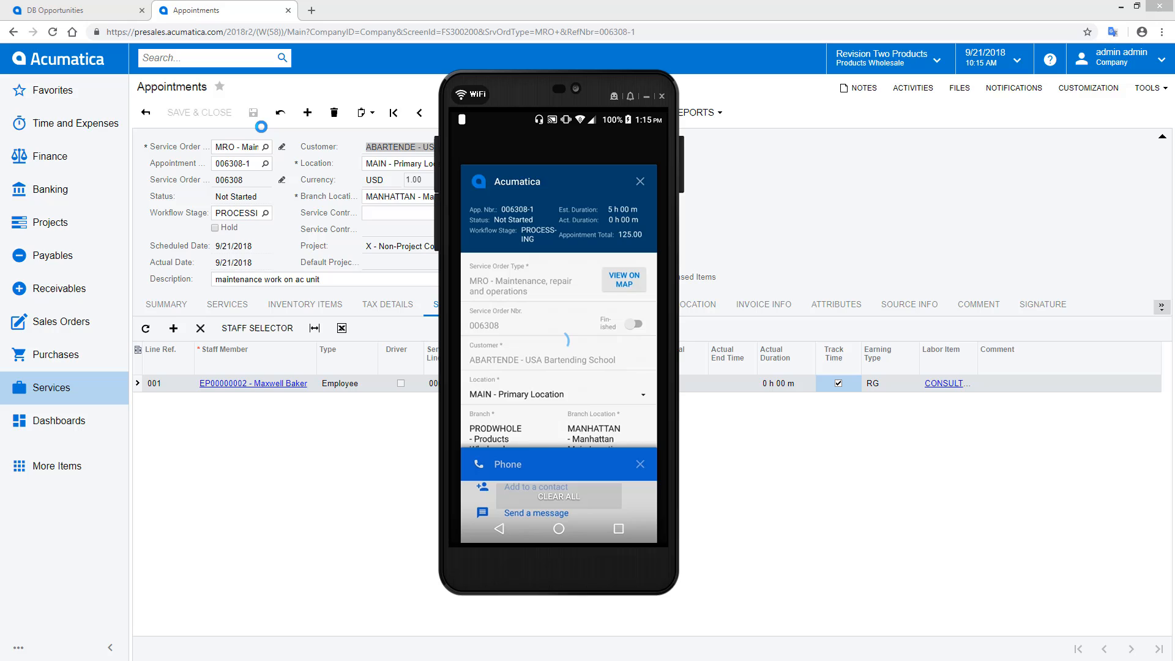
- Dictate and save a comment about entering work notes using the phone's voice recording
{"action": "left_click", "coordinate": [638, 464]}
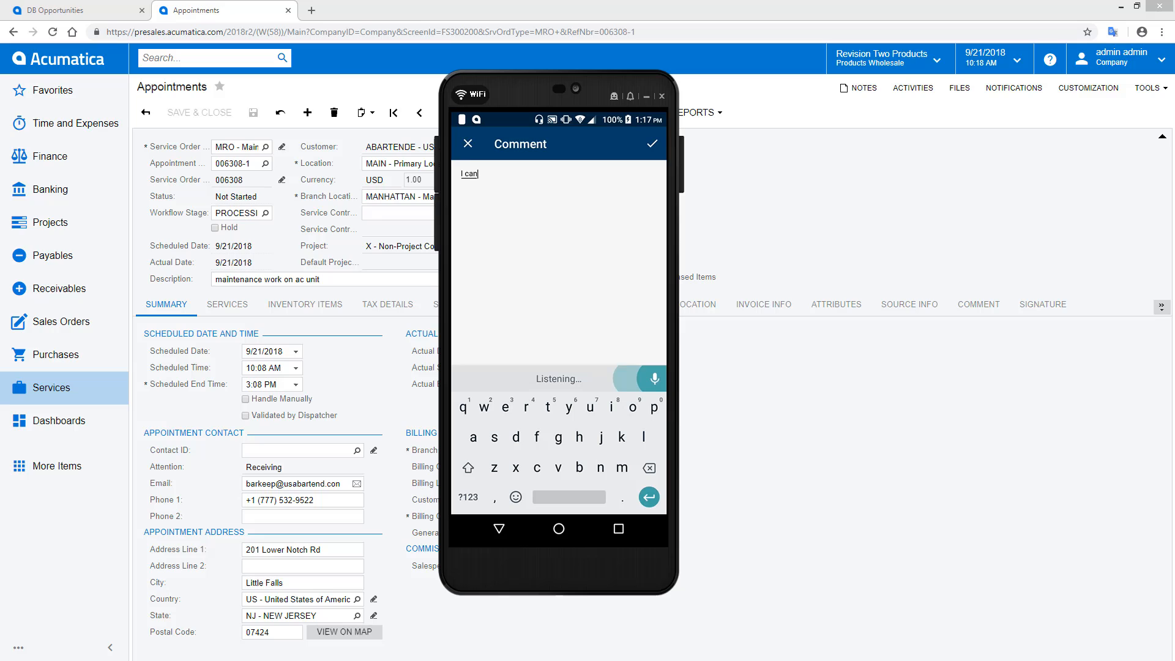
{"action": "type", "text": "use the voice recording feature on my phone"}
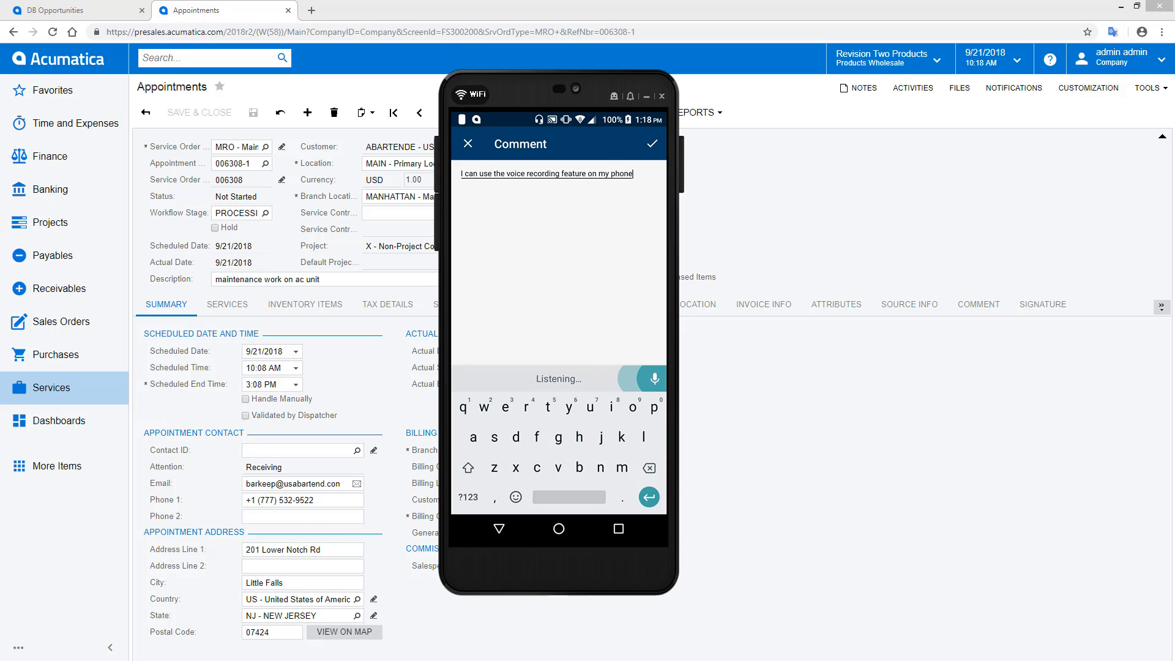
{"action": "type", "text": "too quickly and easily"}
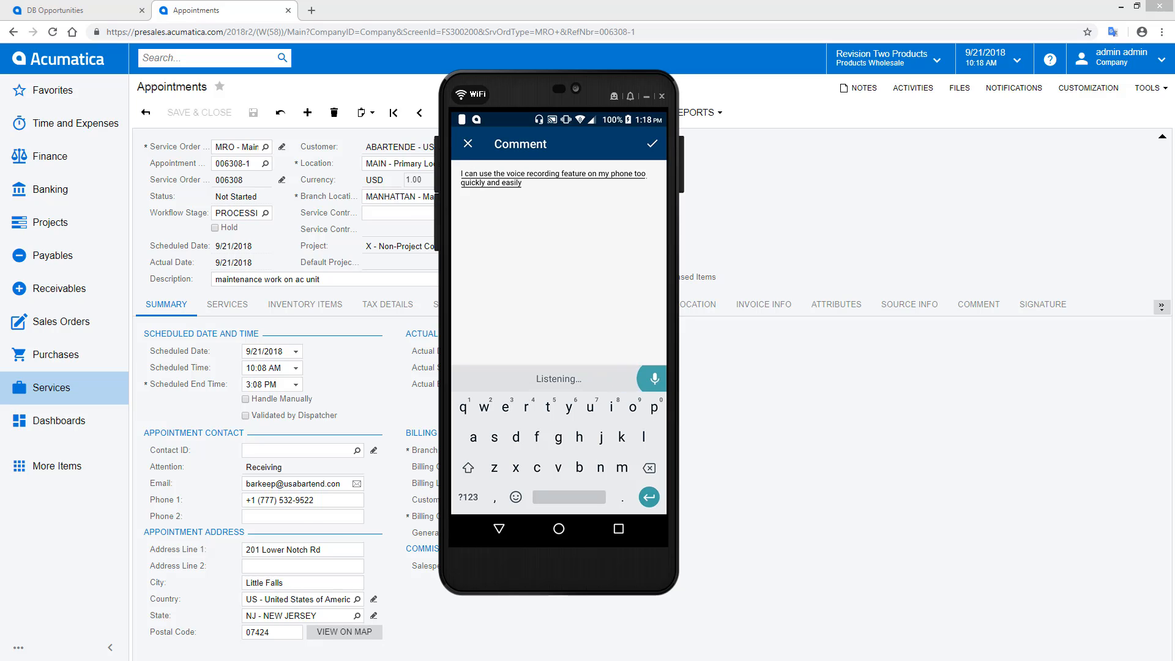
{"action": "type", "text": "enter notes about the work that I do while on the appointment"}
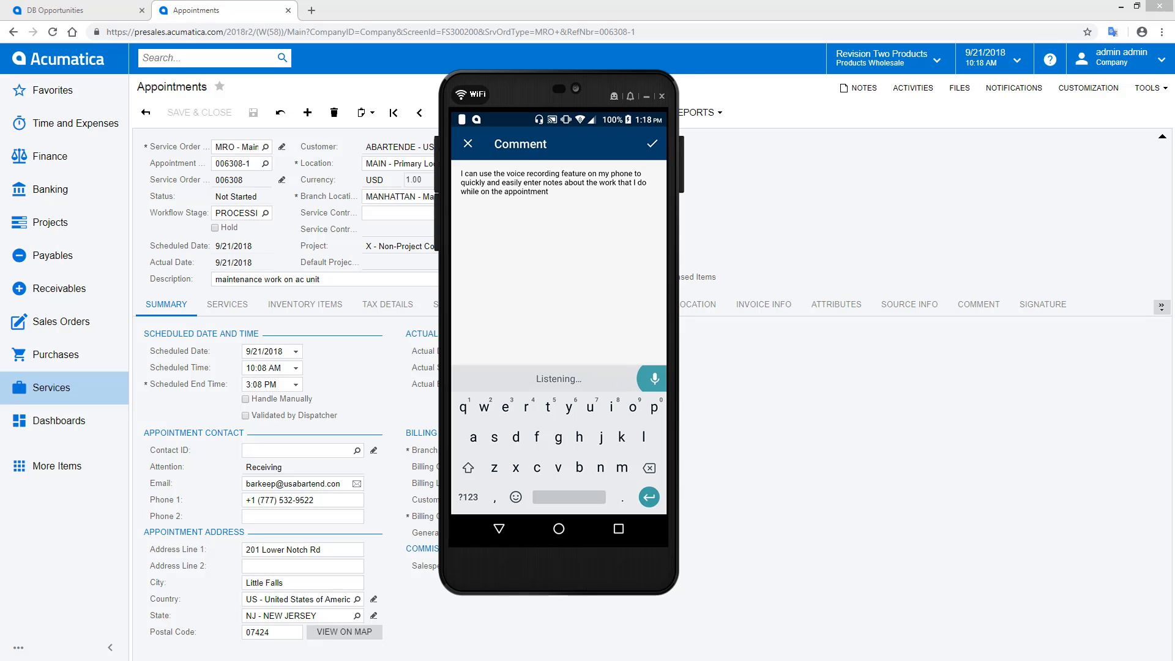
{"action": "left_click", "coordinate": [650, 144]}
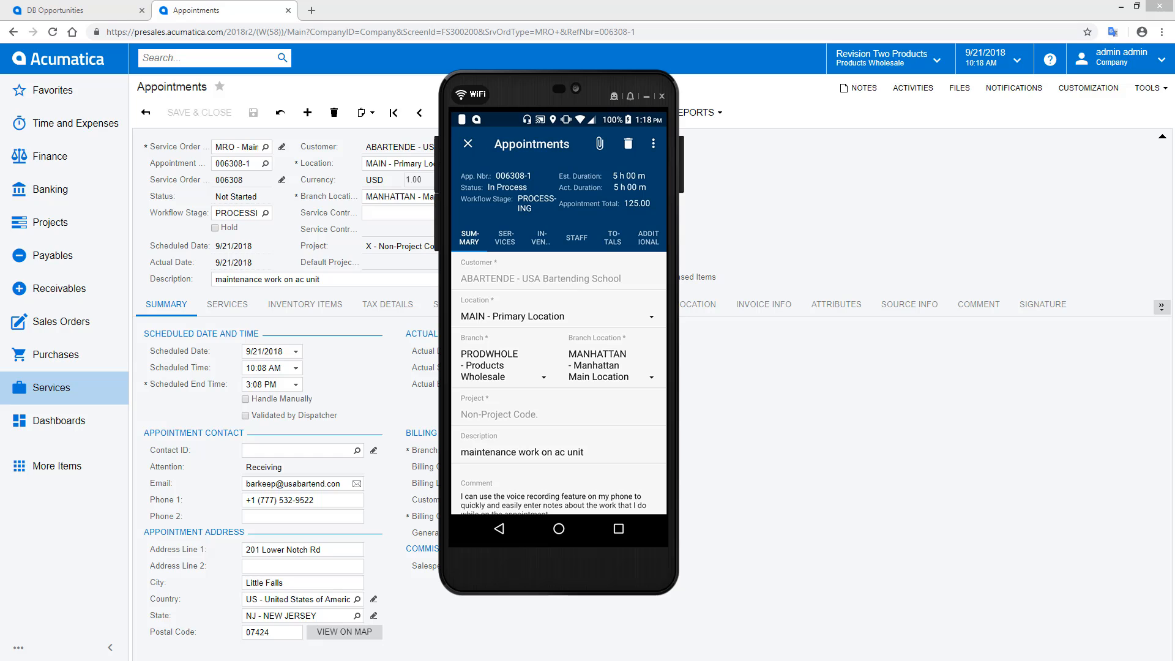
- Attach a camera photo of the equipment to appointment 006308-1 and mark it Finished
{"action": "left_click", "coordinate": [600, 143]}
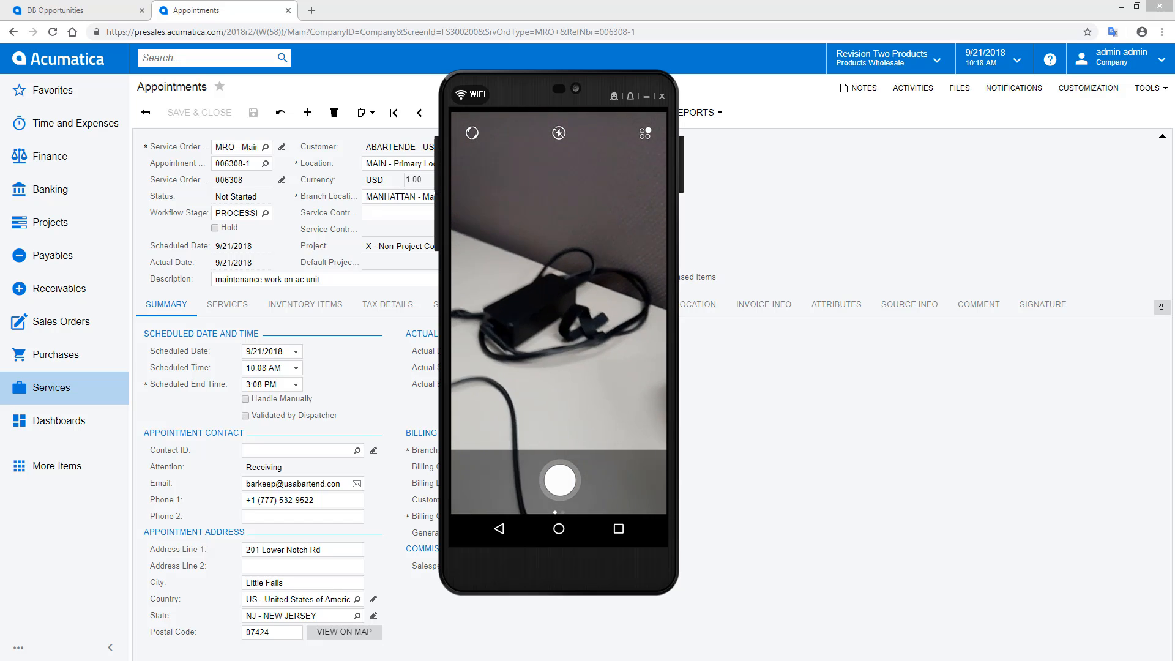
{"action": "left_click", "coordinate": [558, 480]}
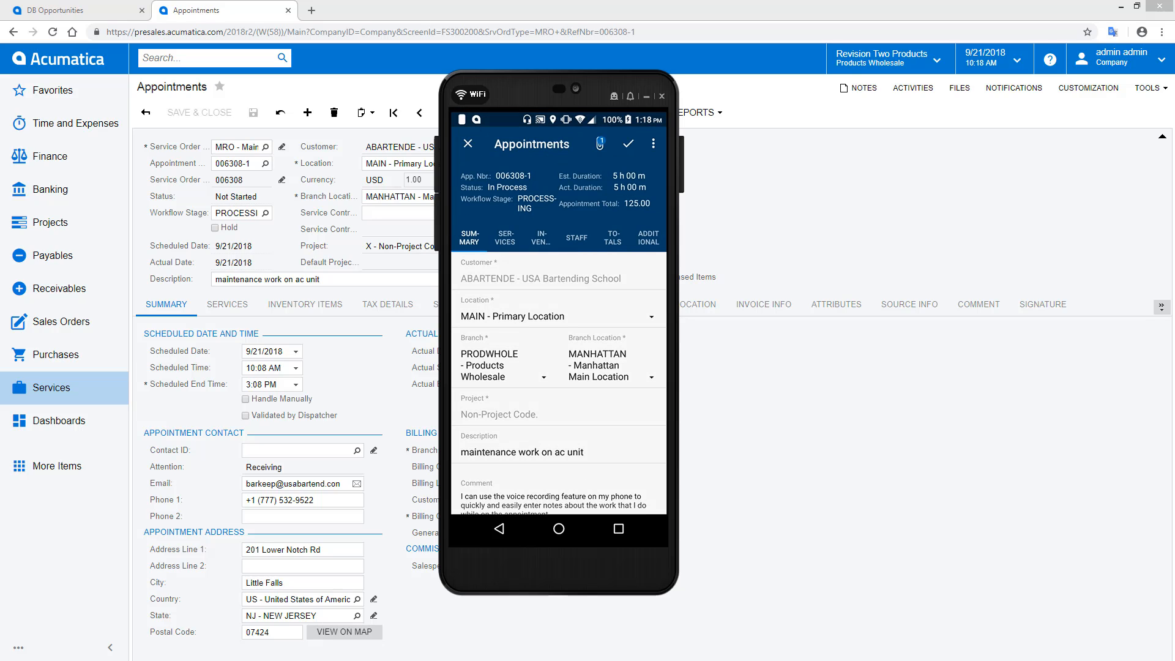
{"action": "left_click", "coordinate": [653, 143]}
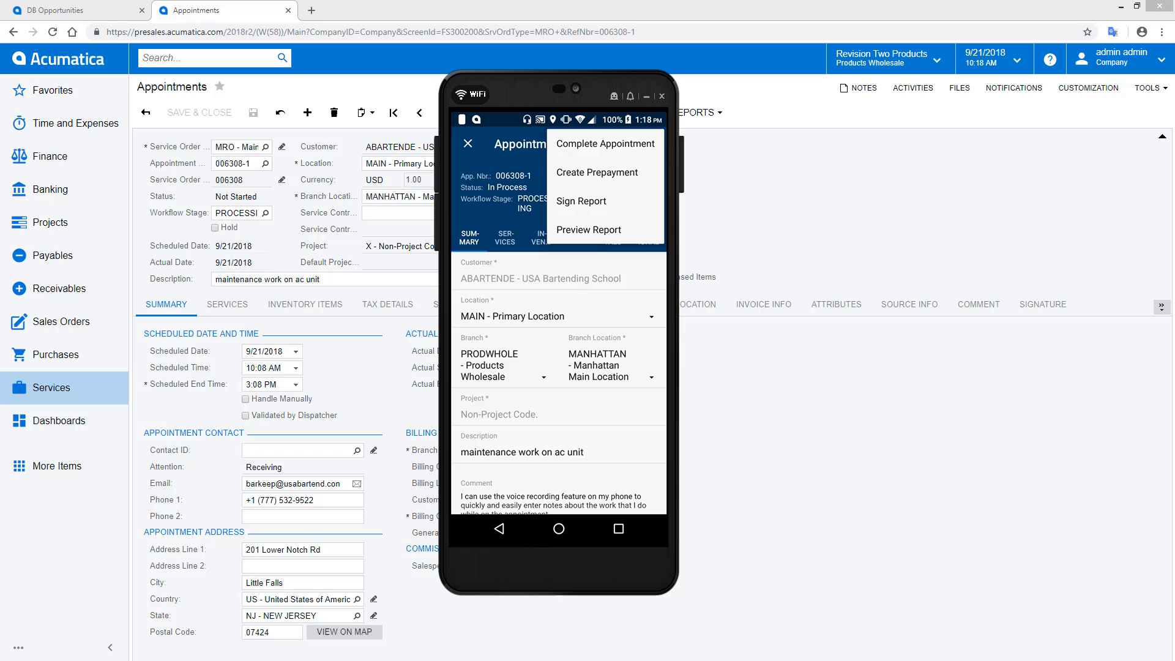
{"action": "mouse_move", "coordinate": [581, 200]}
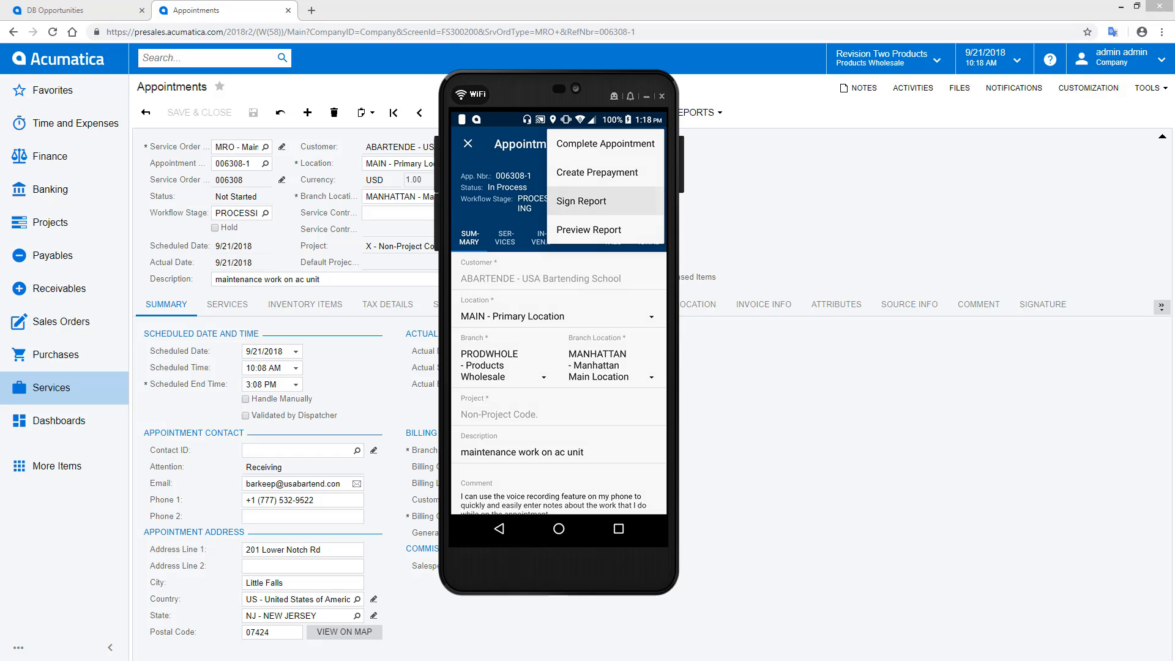
{"action": "left_click", "coordinate": [581, 201]}
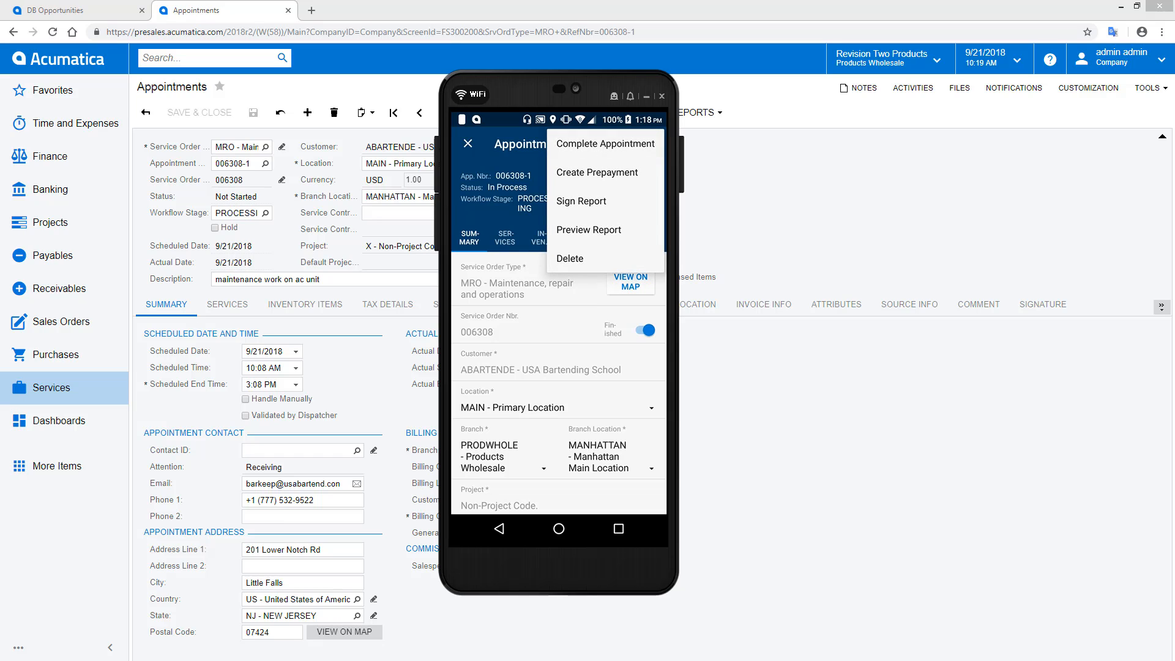
- Mark appointment 006308-1 Completed, then Closed
{"action": "left_click", "coordinate": [604, 143]}
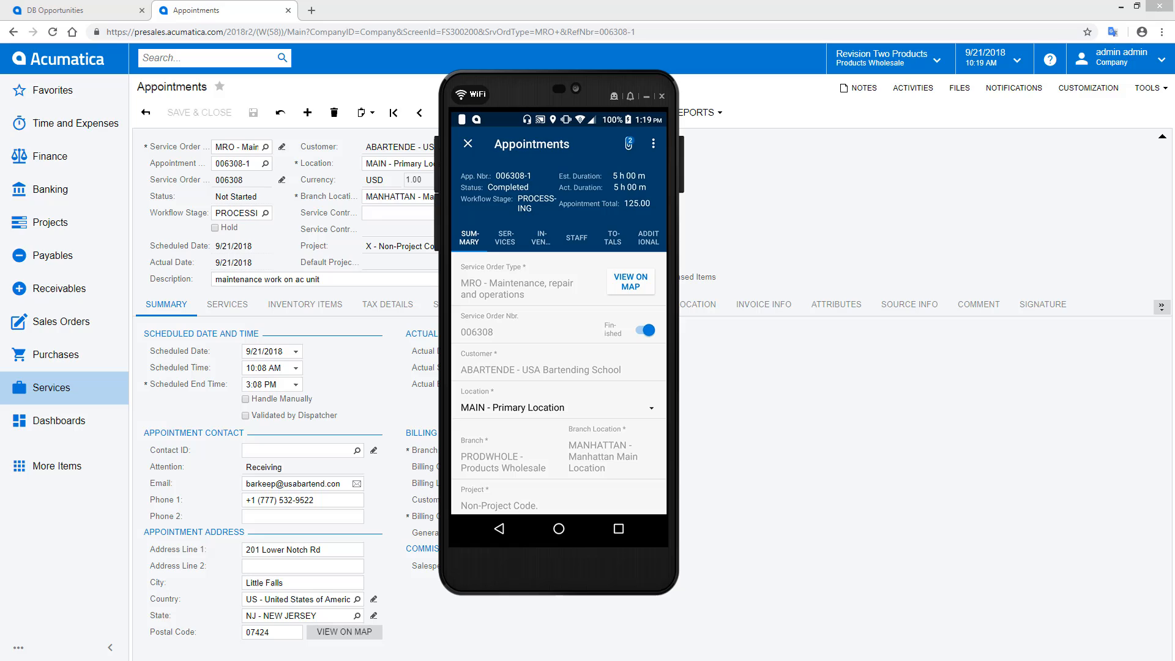
{"action": "left_click", "coordinate": [653, 143]}
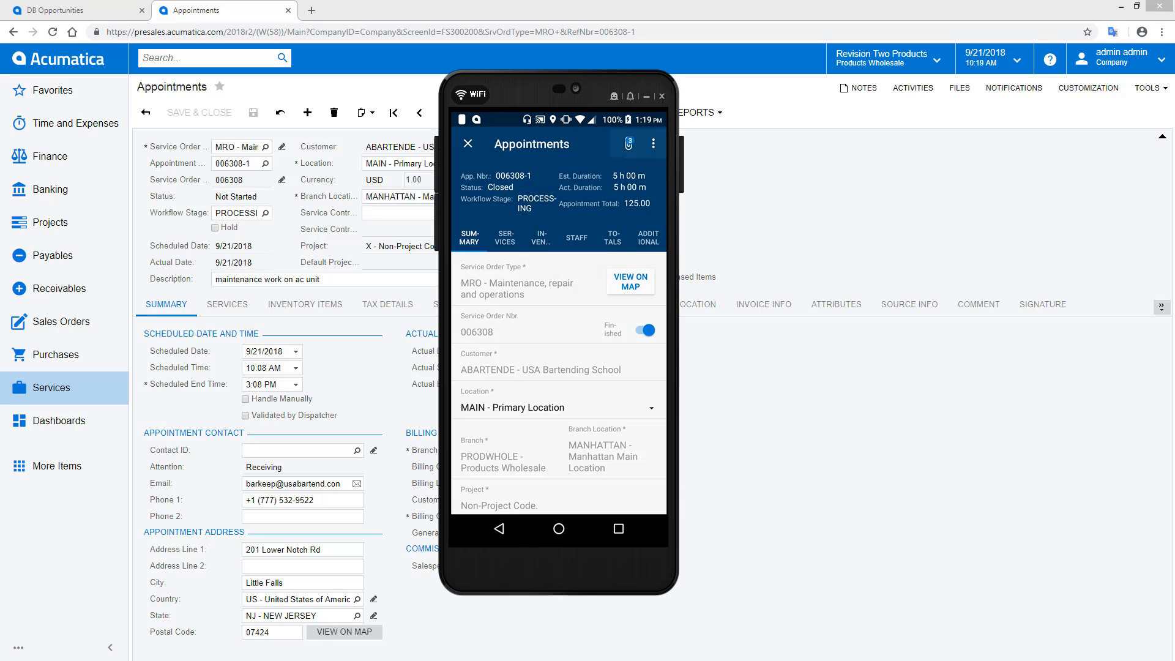
{"action": "left_click", "coordinate": [653, 143]}
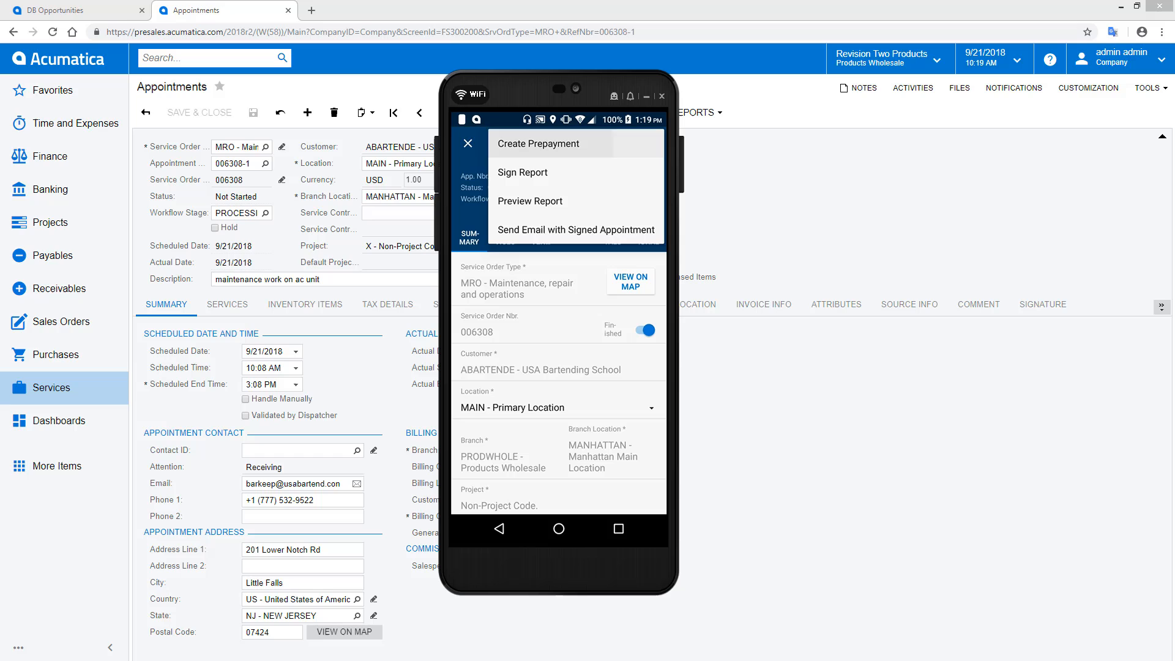
- Create a 125.00 Visa prepayment for ABARTENDE and capture the card payment
{"action": "left_click", "coordinate": [538, 144]}
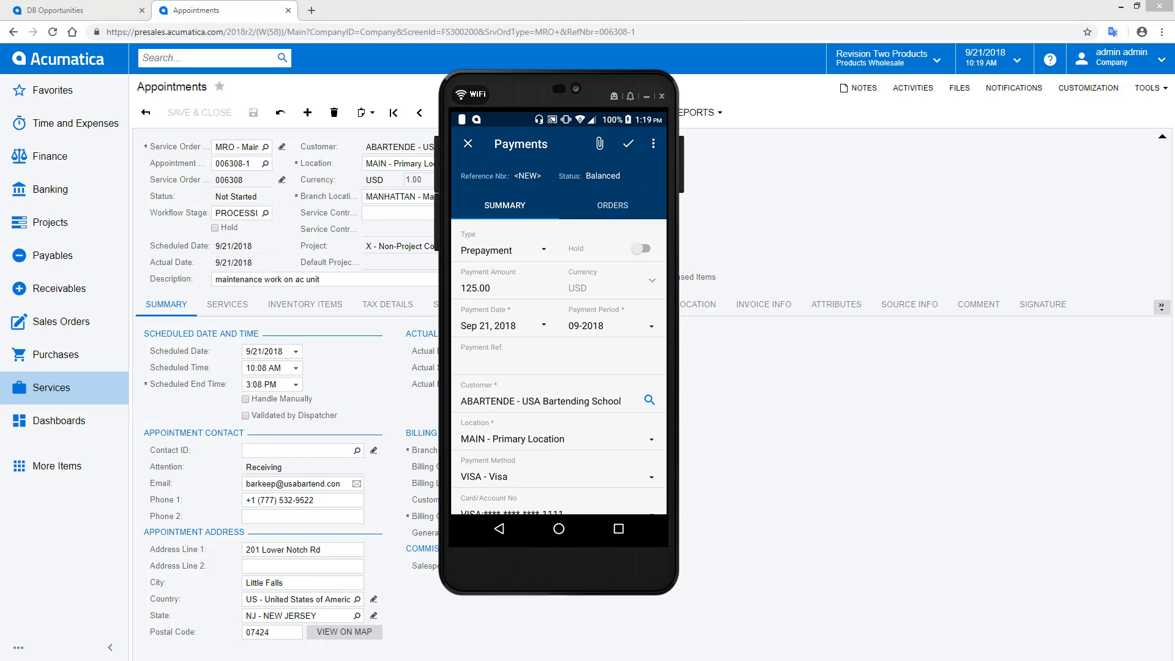
{"action": "left_click", "coordinate": [653, 143]}
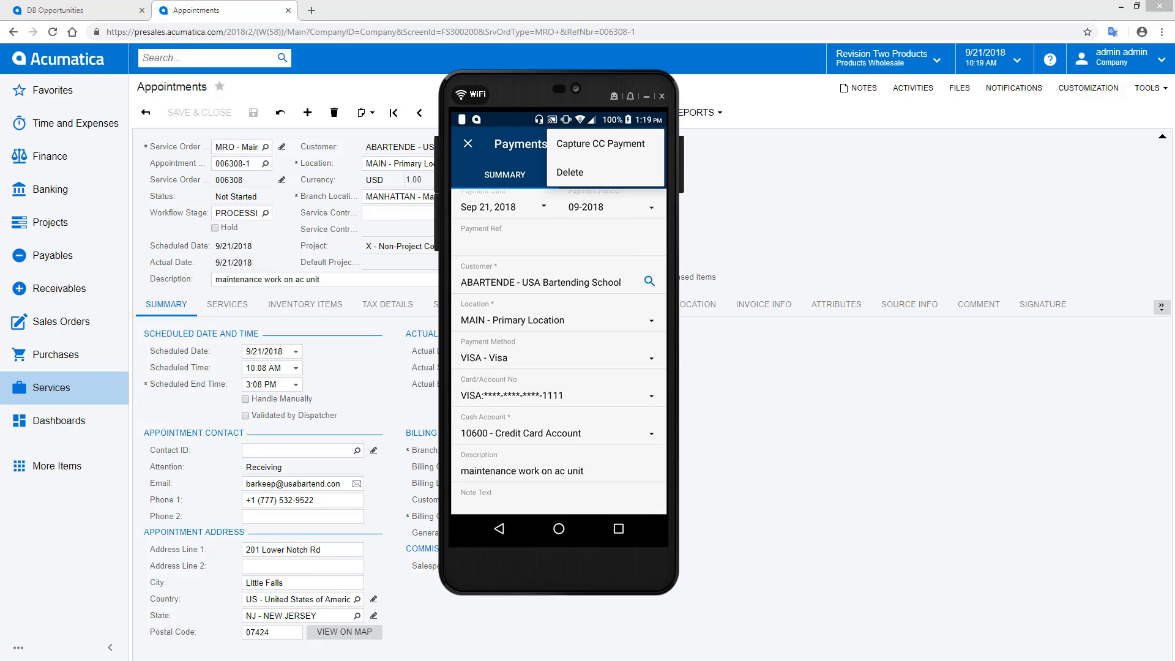
{"action": "left_click", "coordinate": [652, 144]}
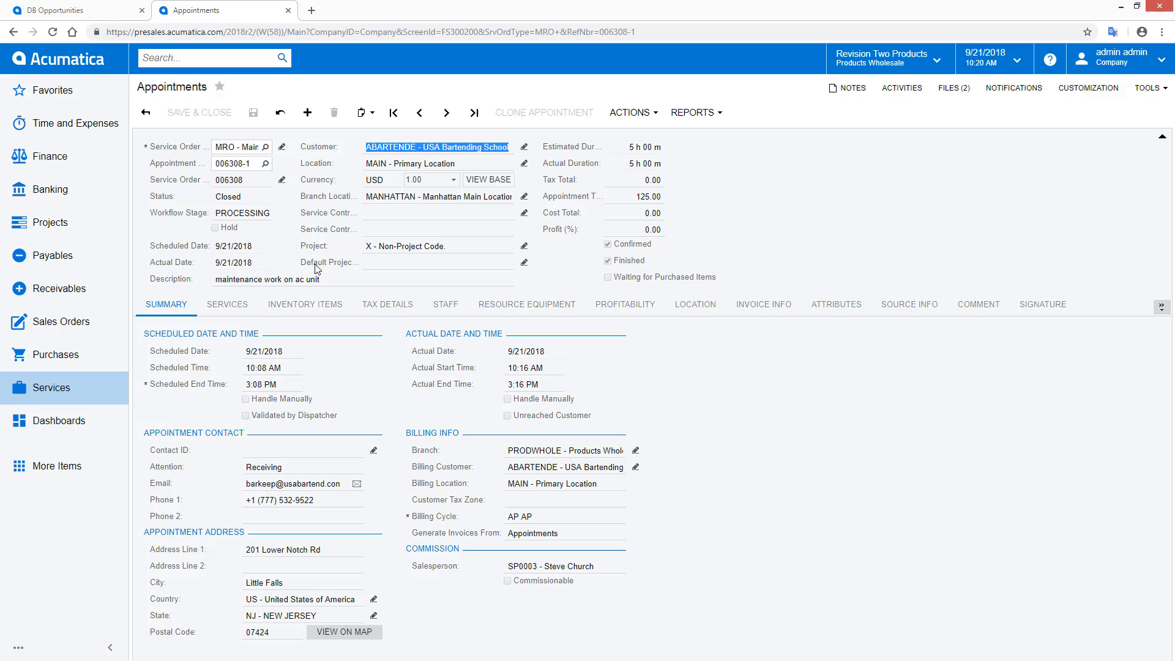
- View the appointment's start location on a map, then open linked invoice AR006239
{"action": "left_click", "coordinate": [694, 305]}
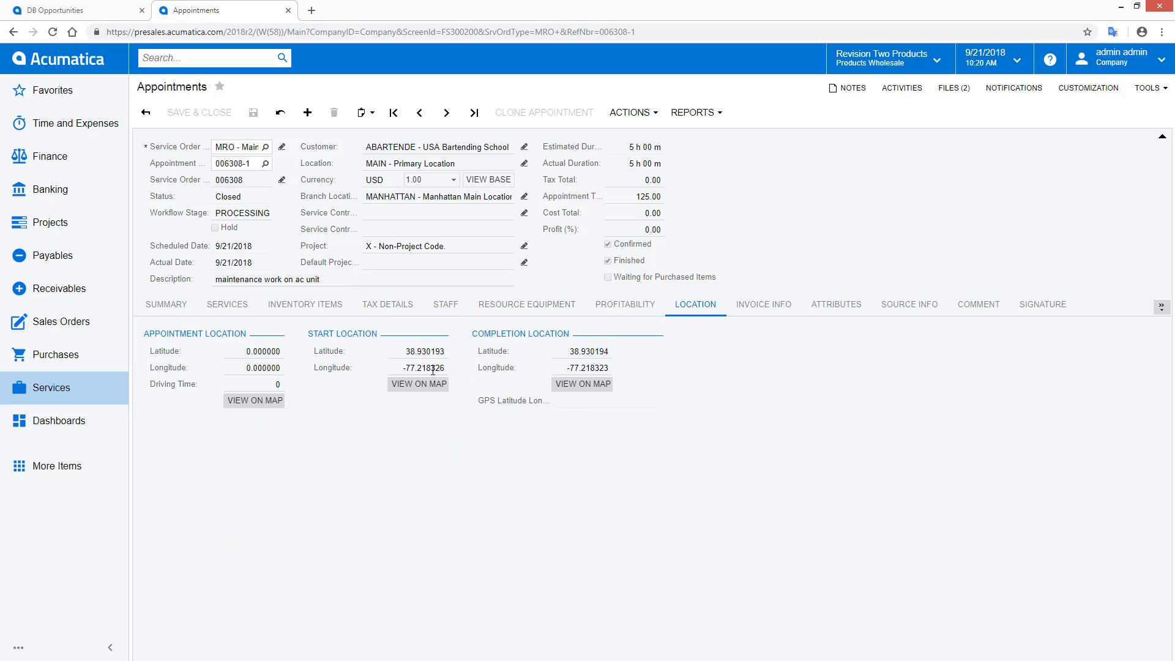
{"action": "left_click", "coordinate": [418, 384]}
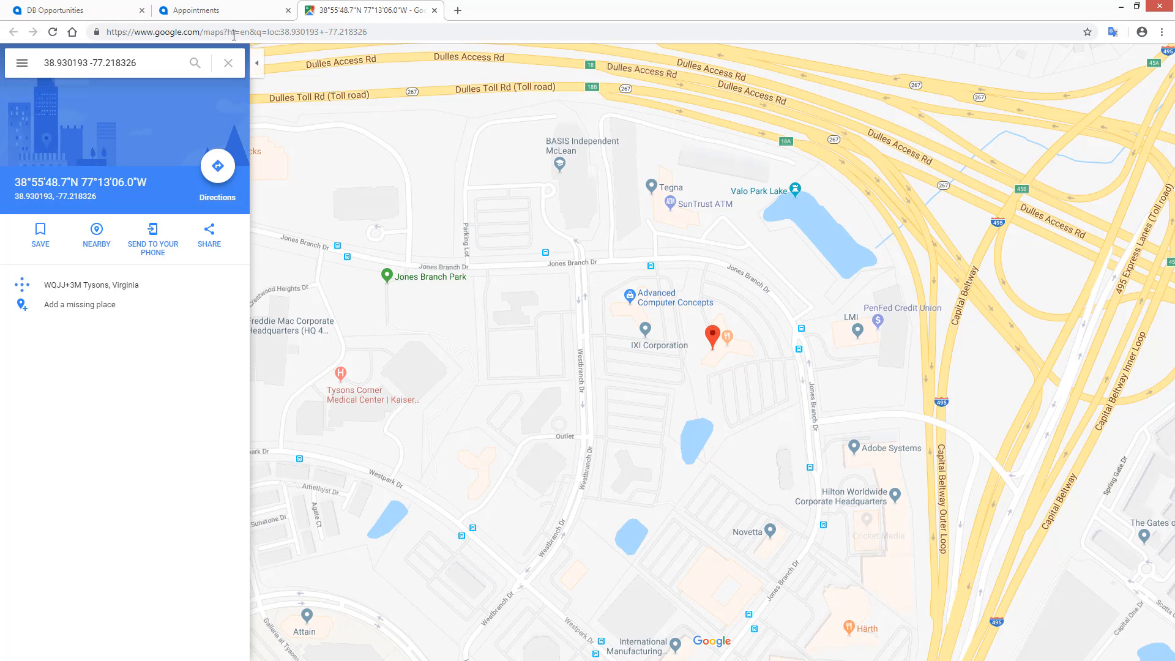
{"action": "left_click", "coordinate": [210, 10]}
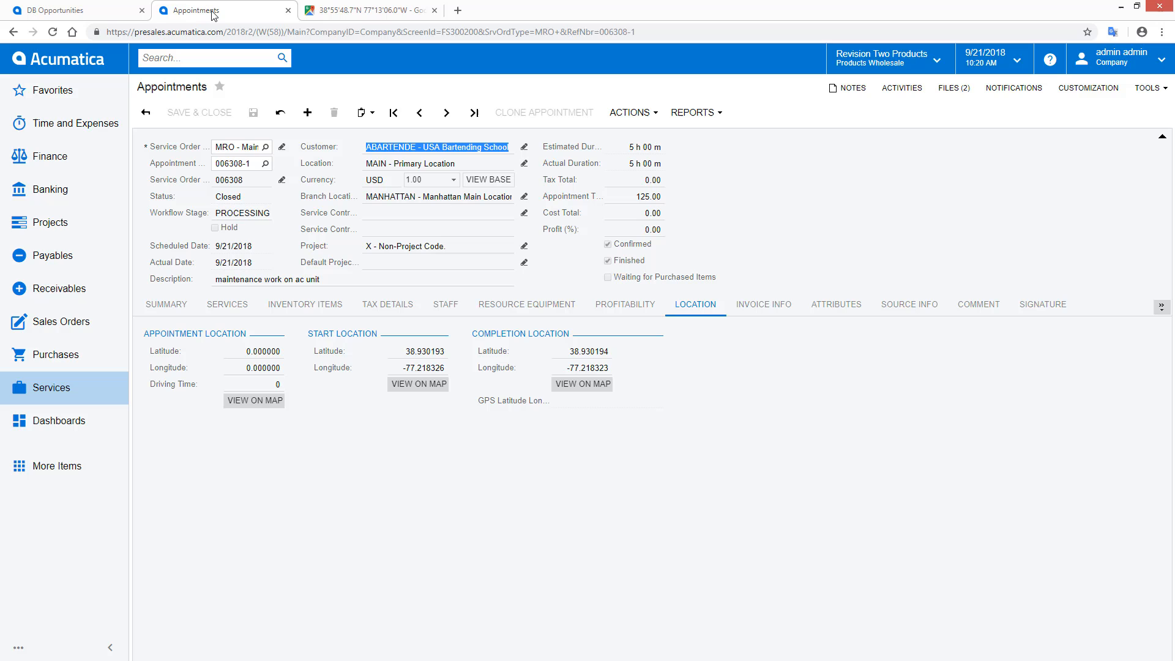
{"action": "left_click", "coordinate": [764, 304]}
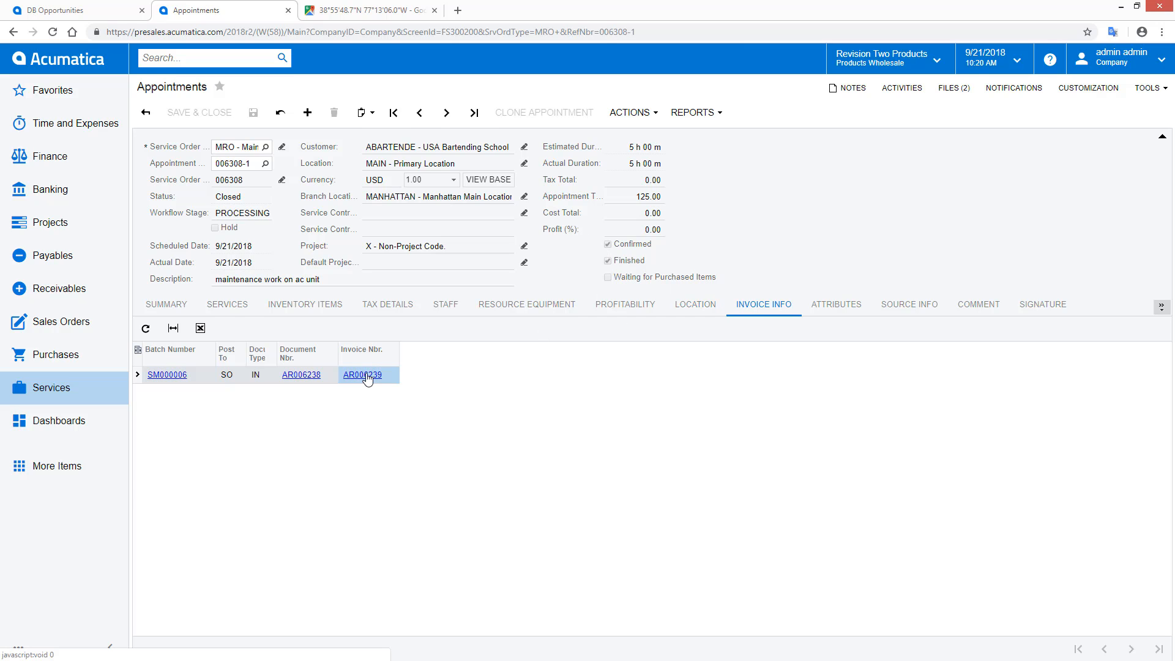
{"action": "left_click", "coordinate": [363, 375]}
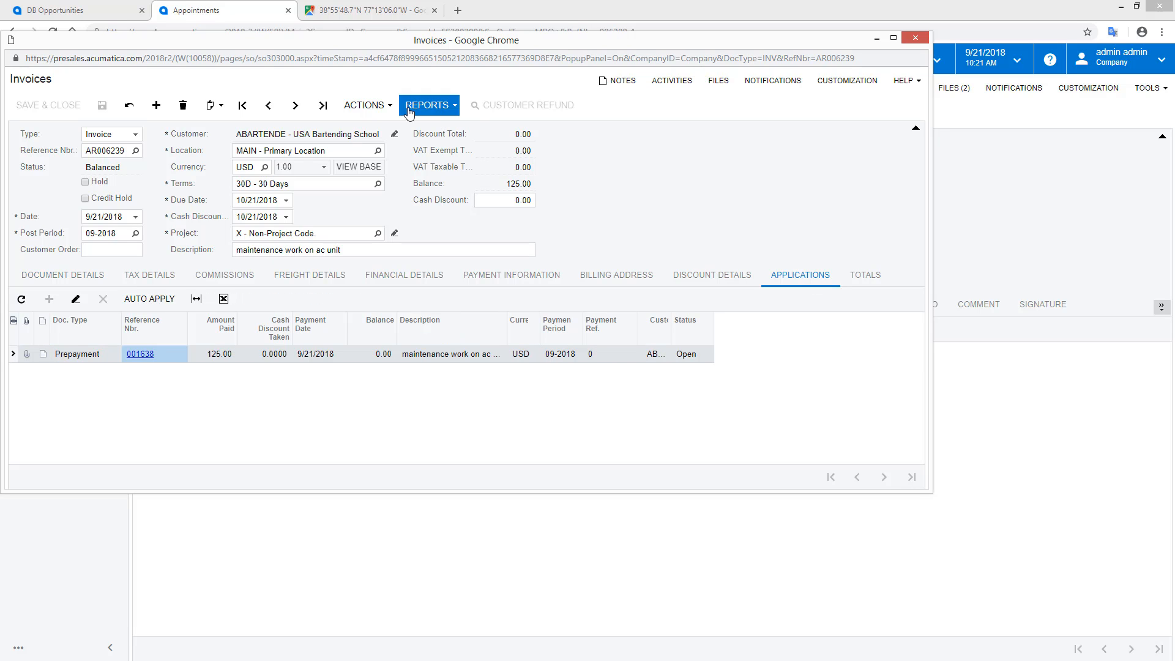
- Release invoice AR006239 to Closed and review its zero-balance totals
{"action": "left_click", "coordinate": [364, 105]}
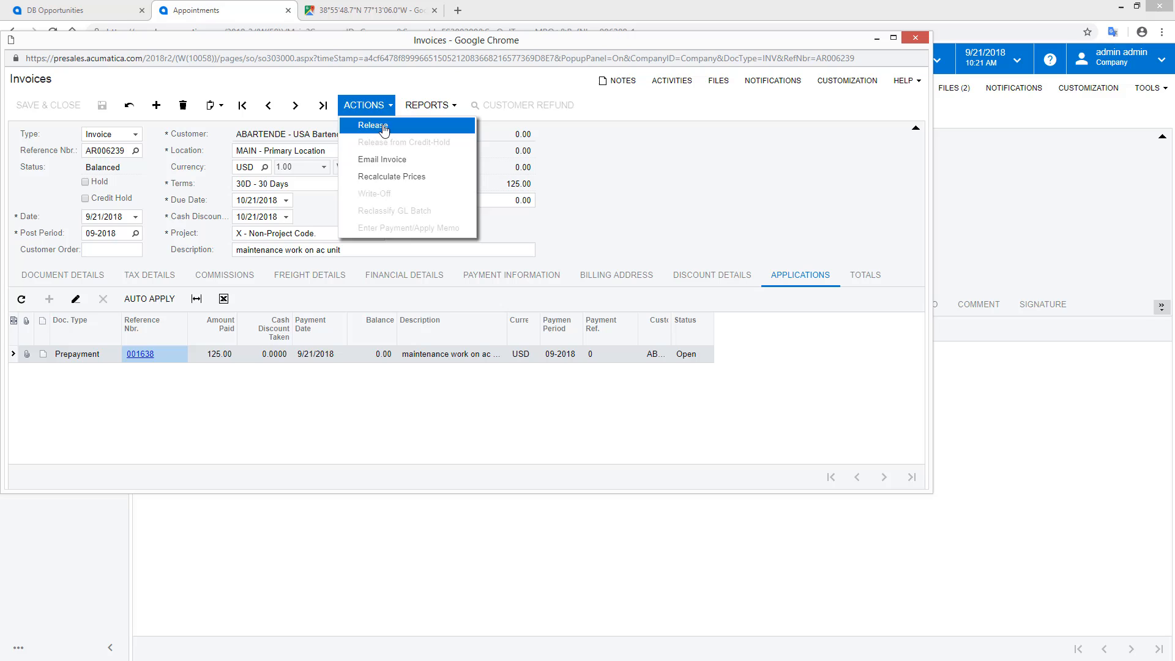
{"action": "left_click", "coordinate": [373, 125]}
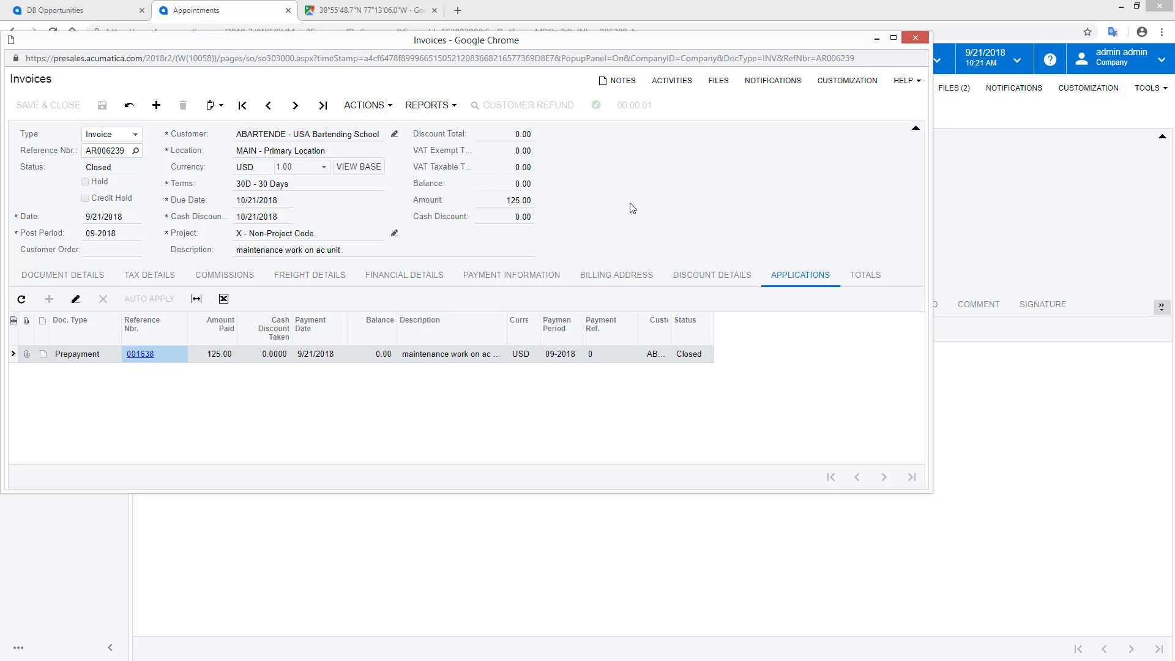
{"action": "left_click", "coordinate": [864, 275]}
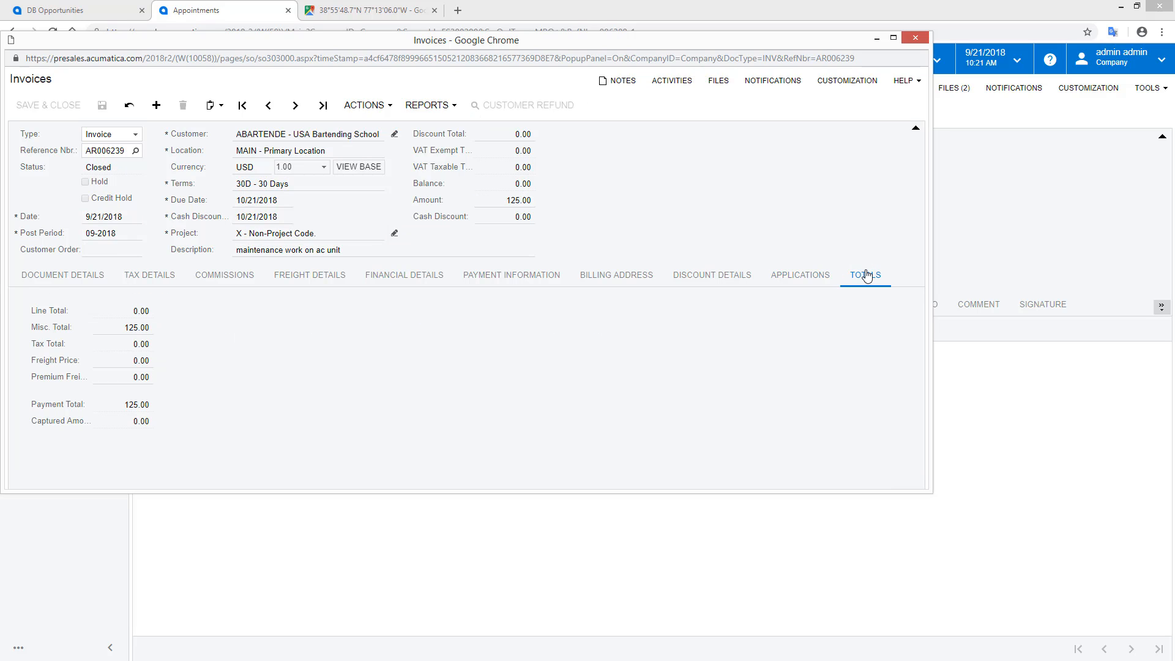